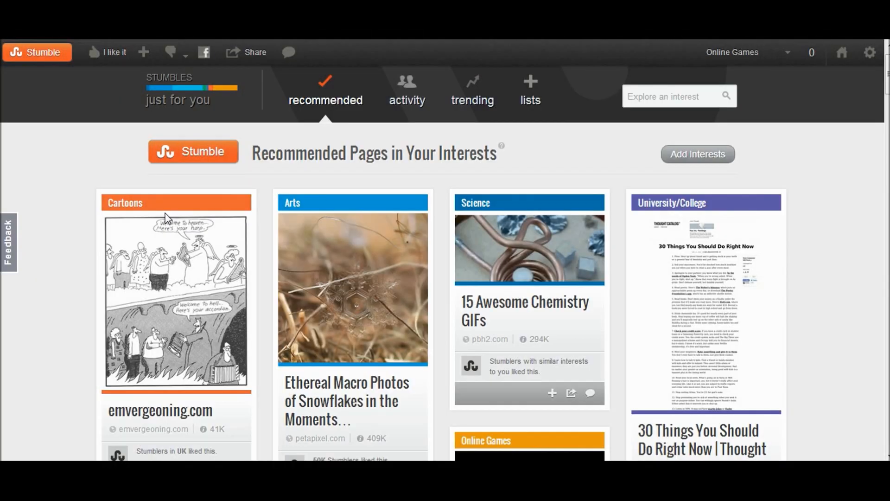
pyautogui.moveTo(316, 73)
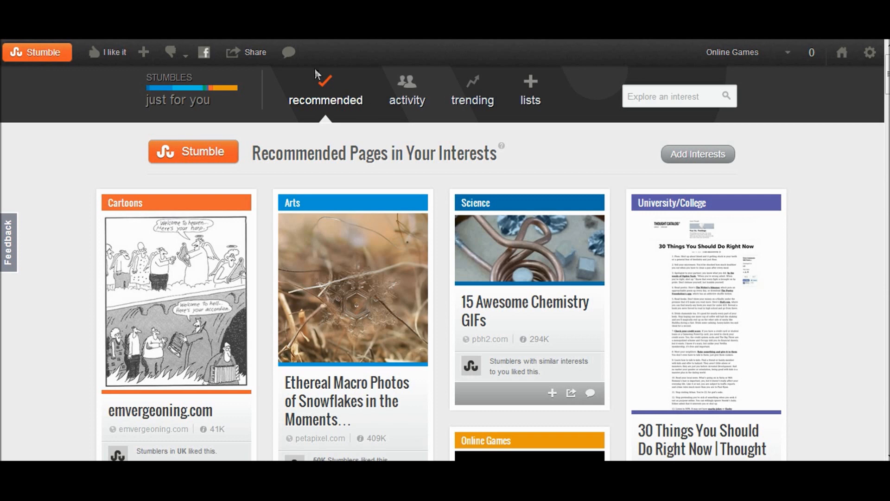
pyautogui.moveTo(149, 142)
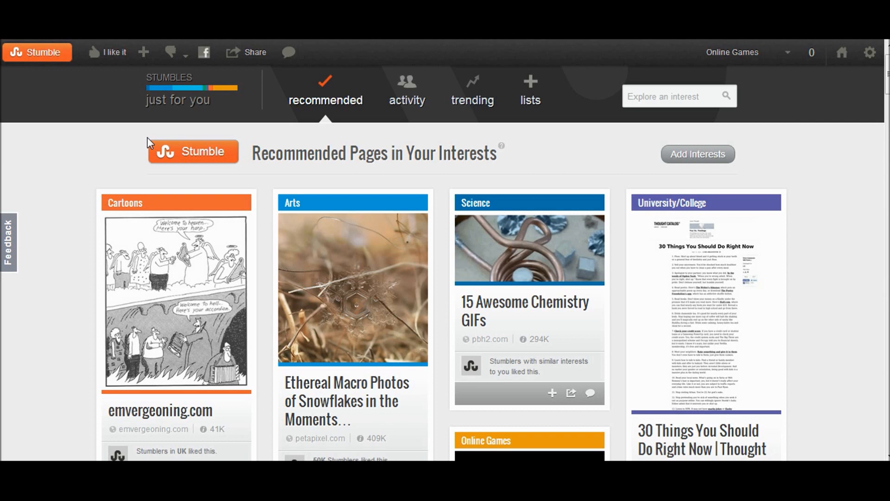
pyautogui.moveTo(787, 53)
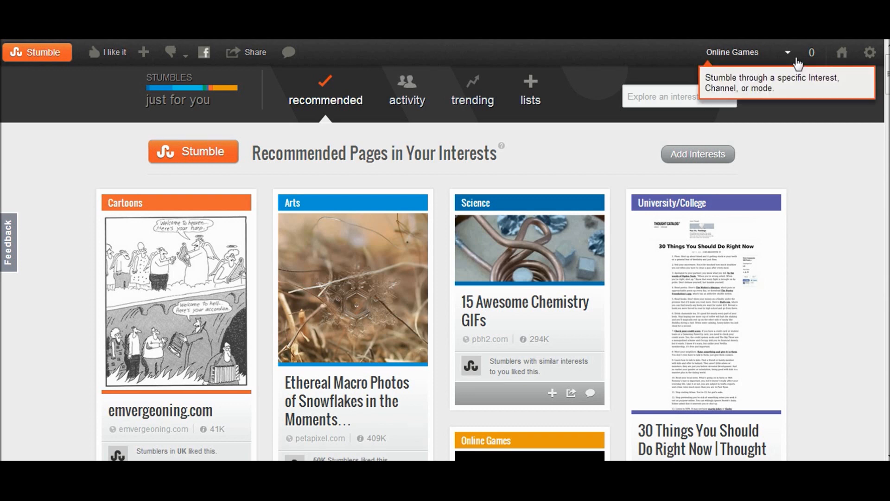
pyautogui.moveTo(736, 71)
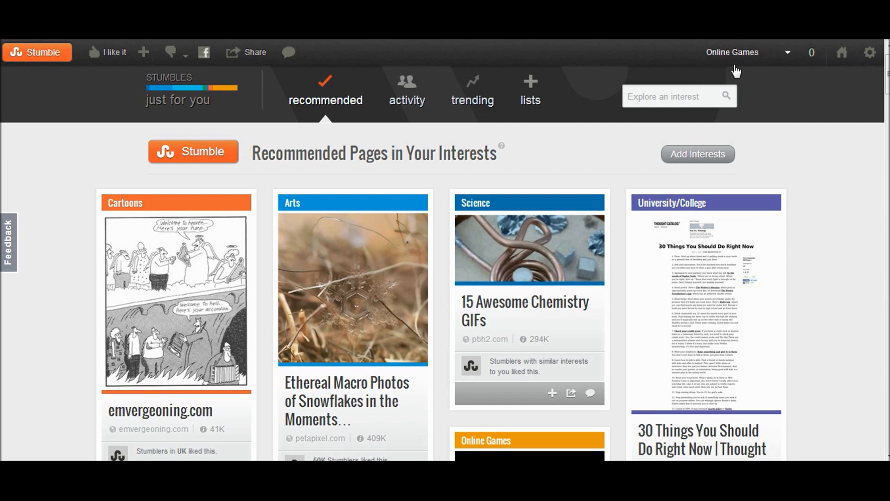
pyautogui.moveTo(762, 86)
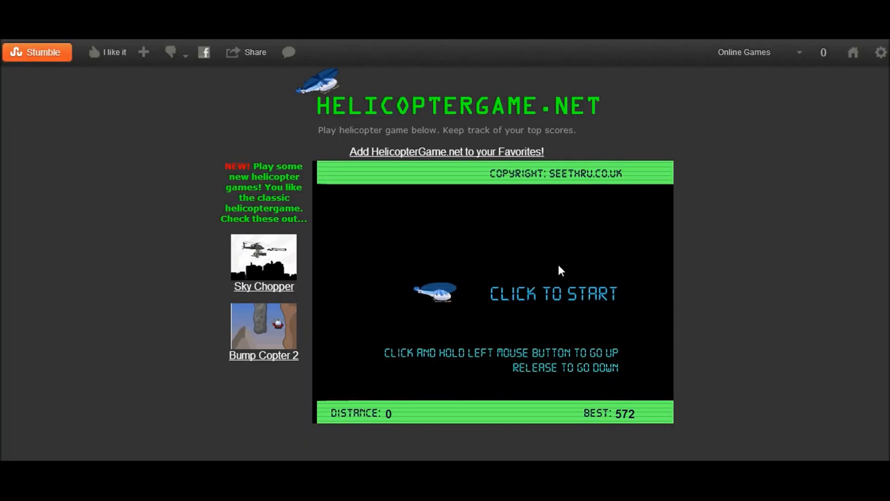
# - Start a HelicopterGame.net run and fly the helicopter through the cave
pyautogui.click(553, 293)
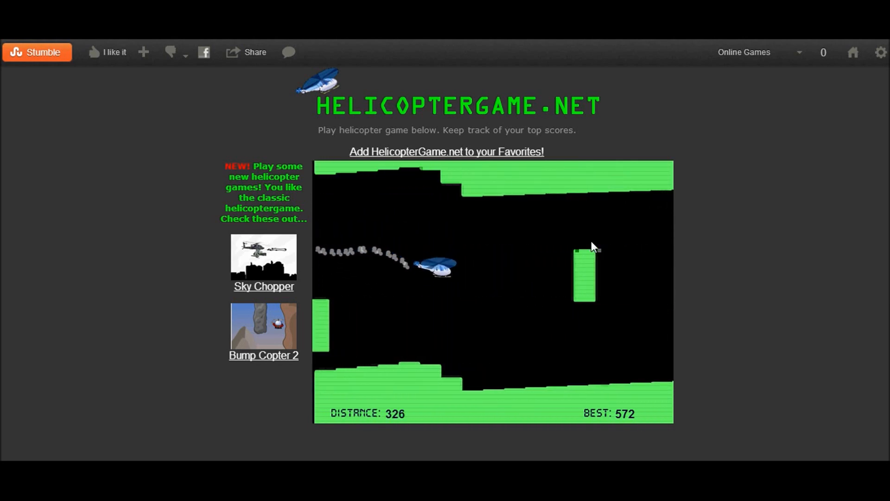
pyautogui.moveTo(592, 246)
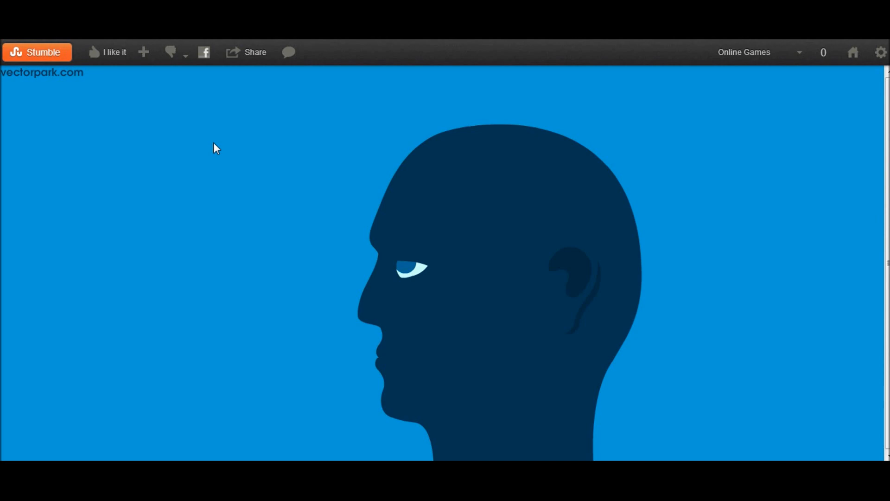
pyautogui.moveTo(271, 264)
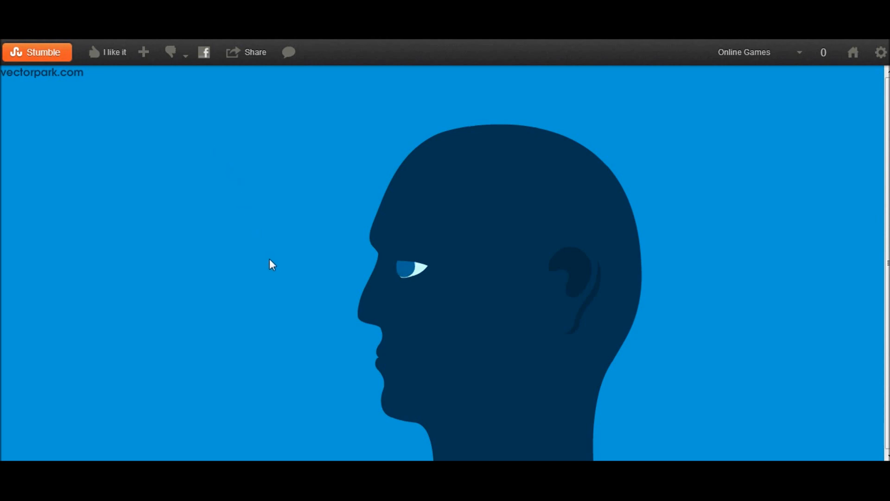
pyautogui.moveTo(327, 314)
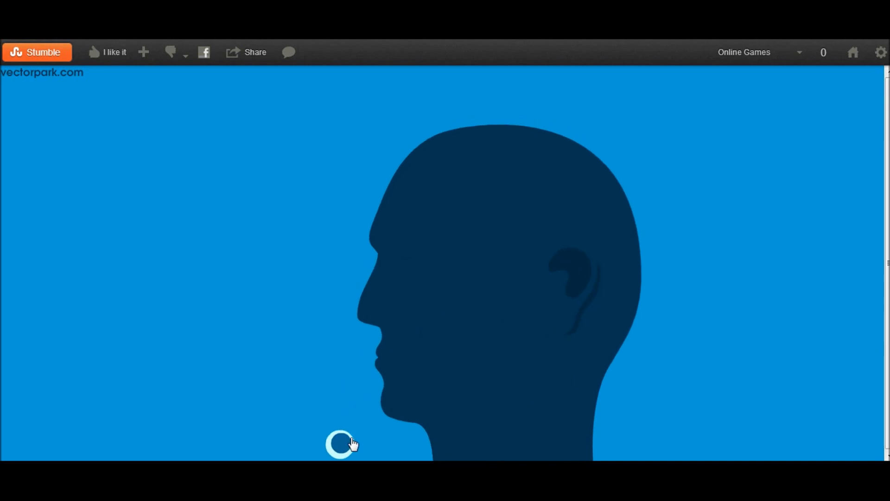
pyautogui.moveTo(335, 387)
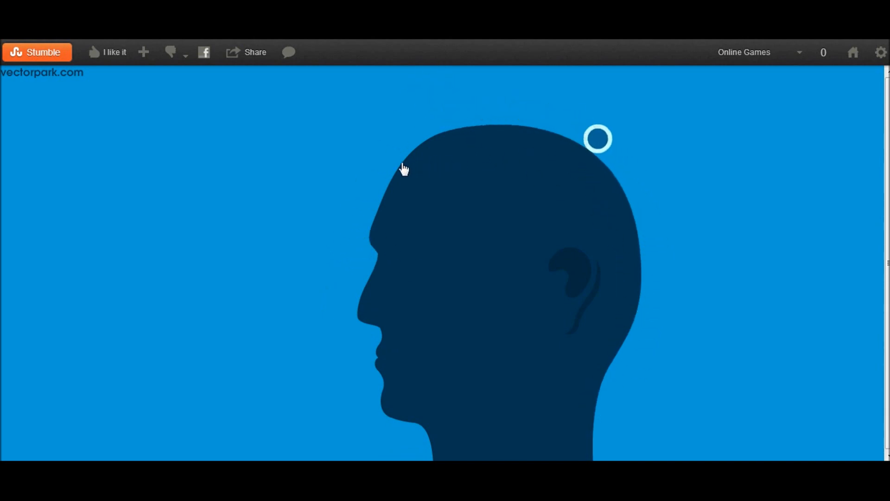
pyautogui.moveTo(390, 283)
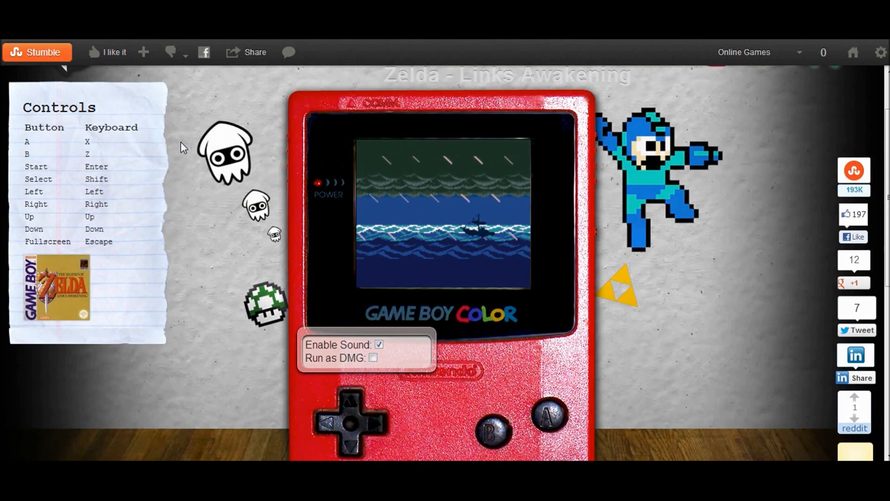
# - Stumble past the Zelda page to The End and begin it from the title screen
pyautogui.click(36, 51)
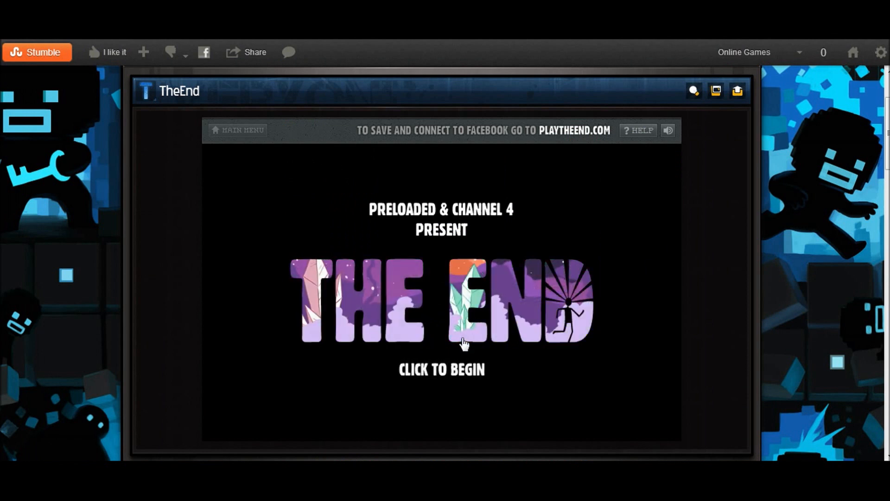
pyautogui.click(464, 343)
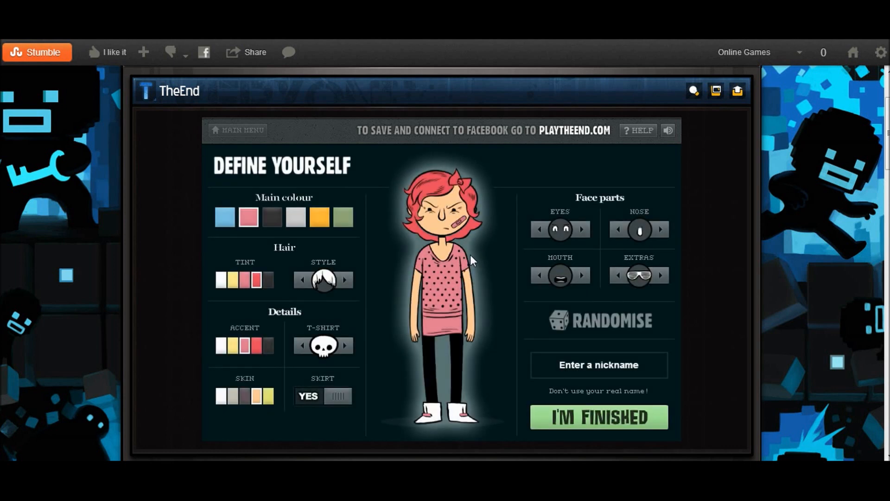
pyautogui.moveTo(523, 322)
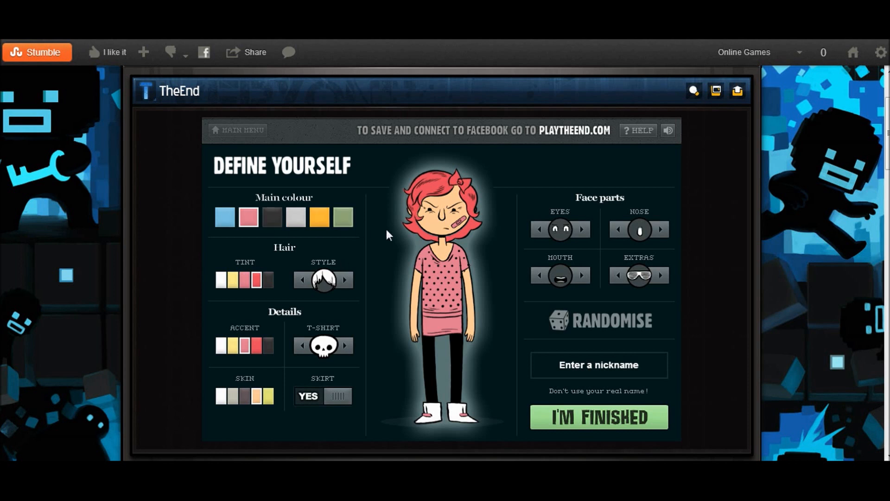
pyautogui.moveTo(395, 236)
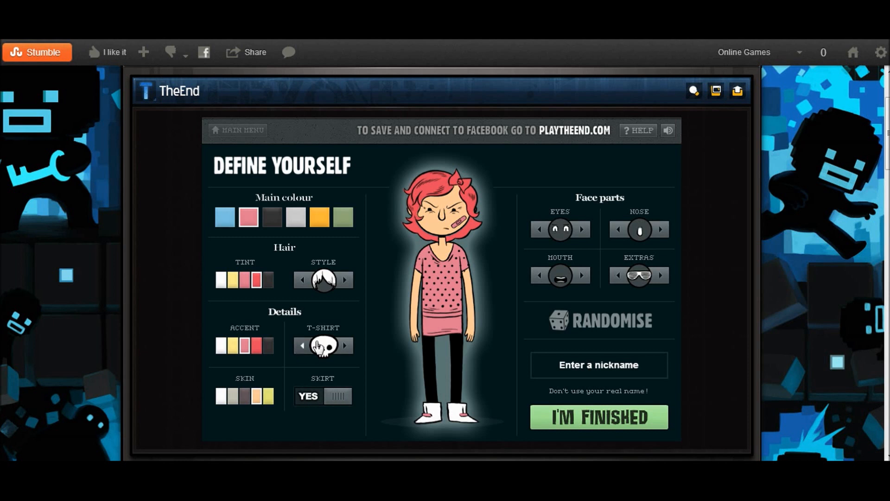
# - Give the character a camera t-shirt print and a sleepier eye style
pyautogui.click(345, 345)
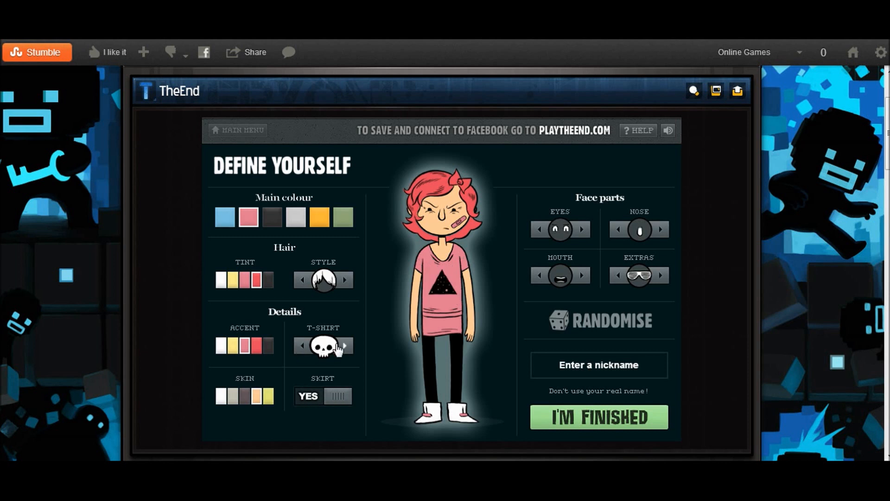
pyautogui.click(301, 345)
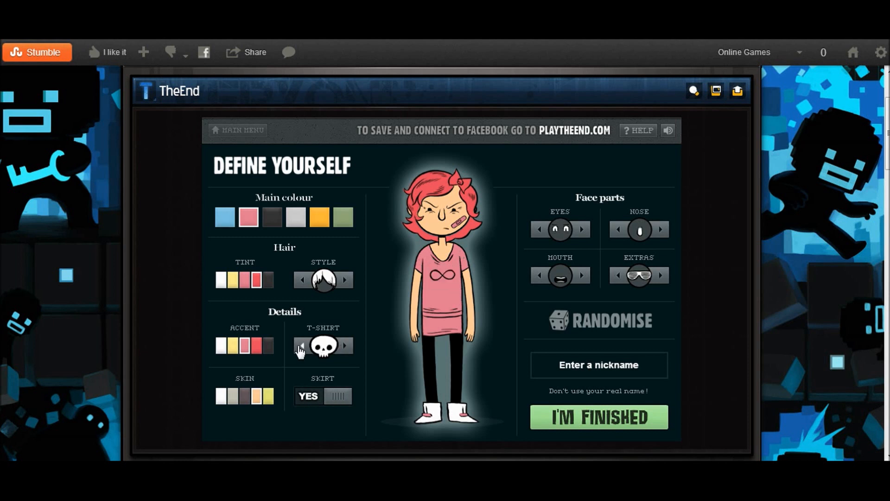
pyautogui.click(301, 345)
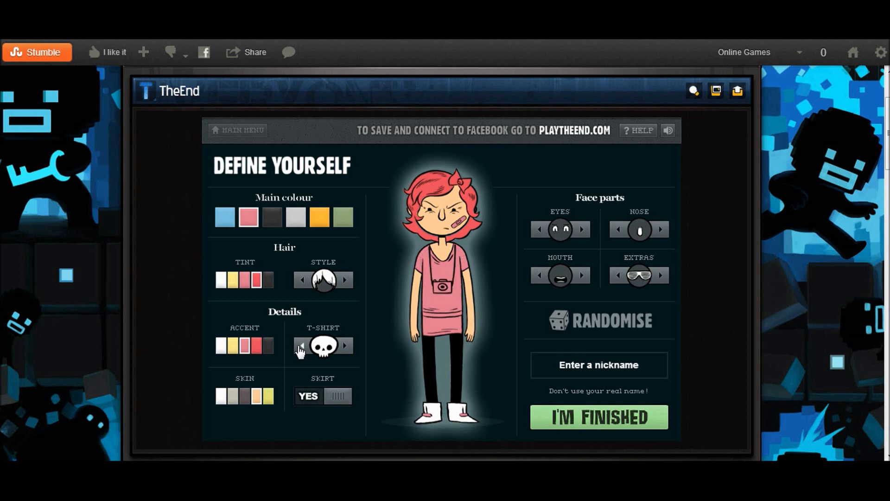
pyautogui.moveTo(559, 324)
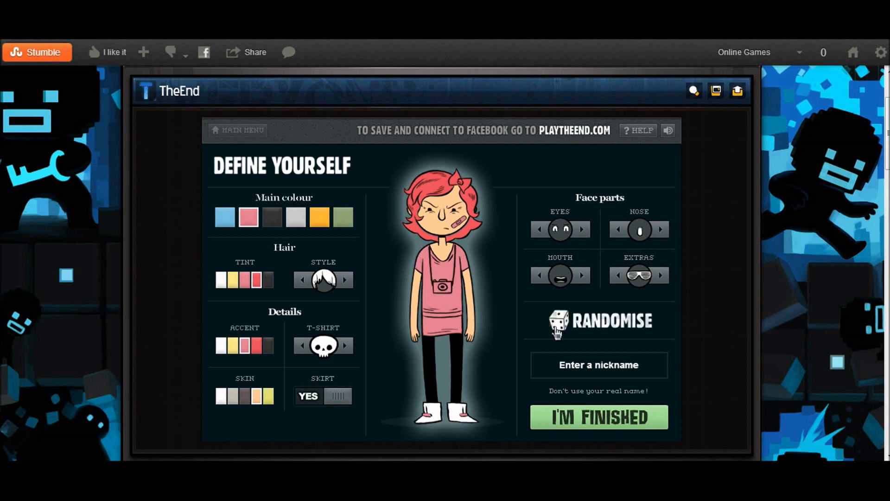
pyautogui.click(581, 230)
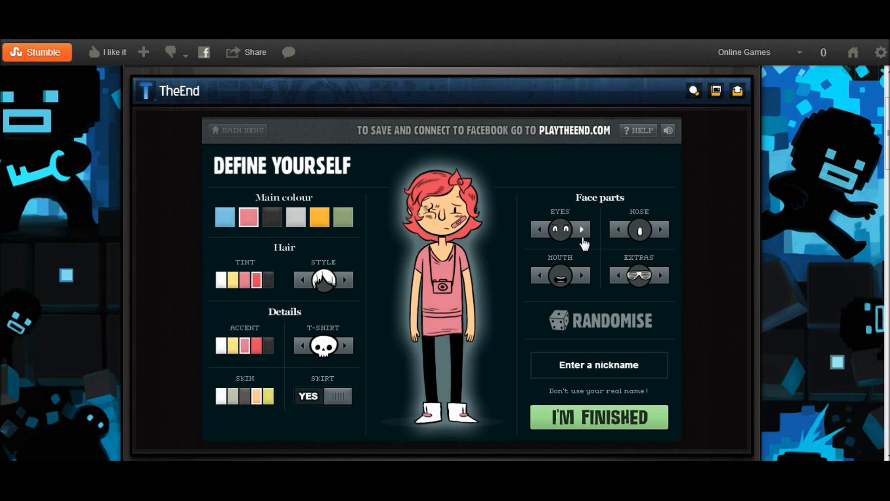
pyautogui.click(580, 230)
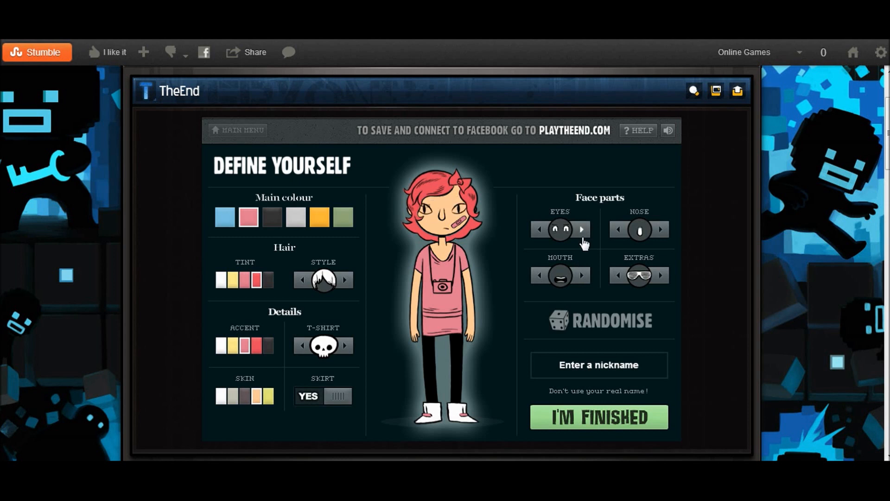
pyautogui.click(581, 230)
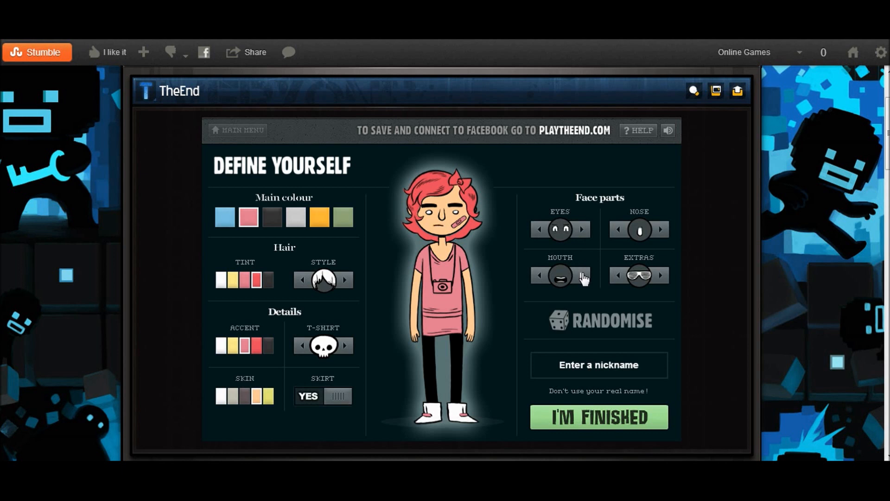
pyautogui.moveTo(567, 283)
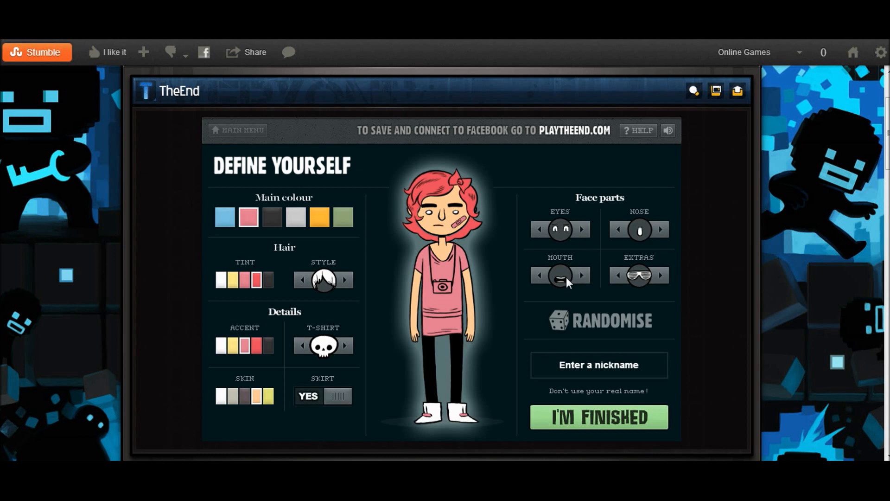
# - Cycle the face extras through goggles, glasses and moustache to settle on one
pyautogui.click(661, 275)
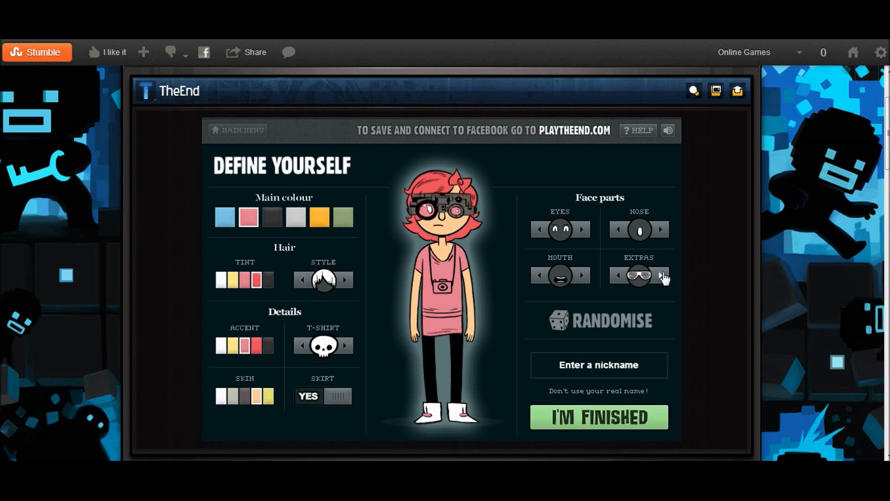
pyautogui.click(660, 275)
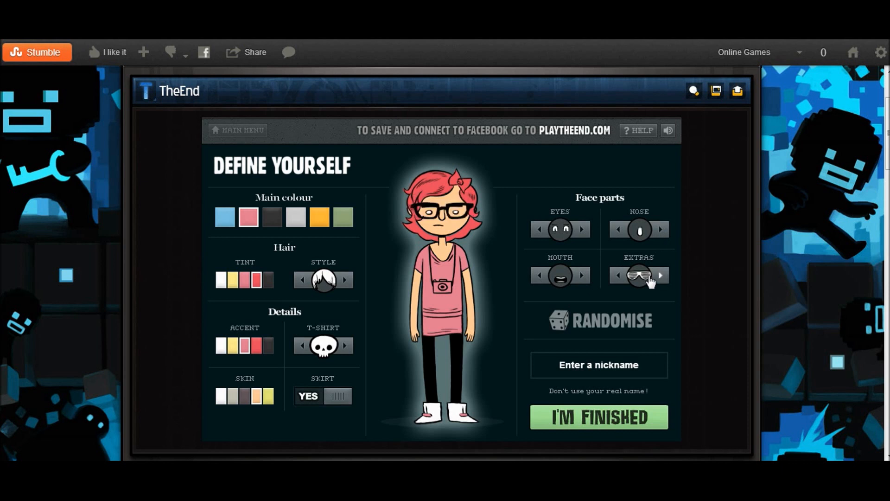
pyautogui.click(659, 275)
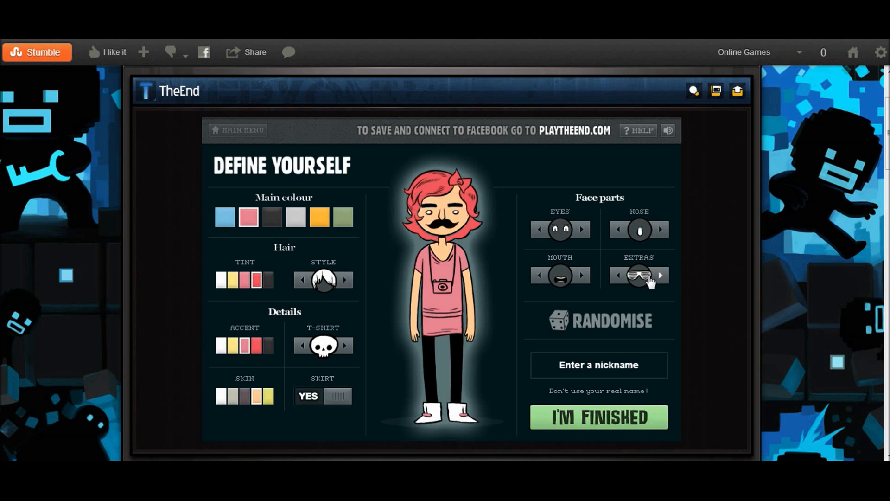
pyautogui.click(659, 276)
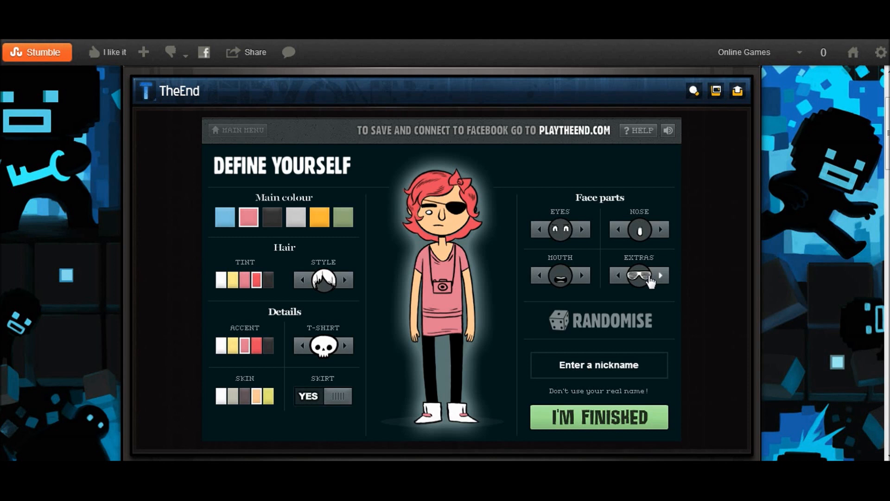
pyautogui.click(617, 276)
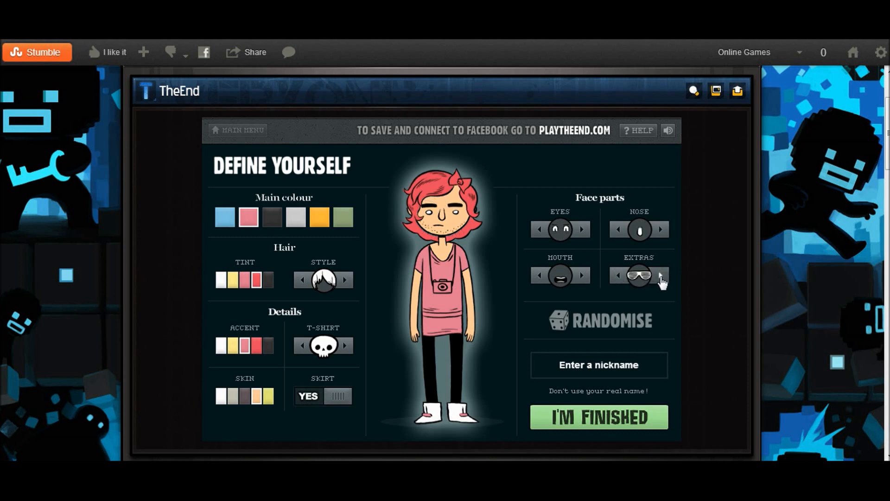
pyautogui.click(660, 276)
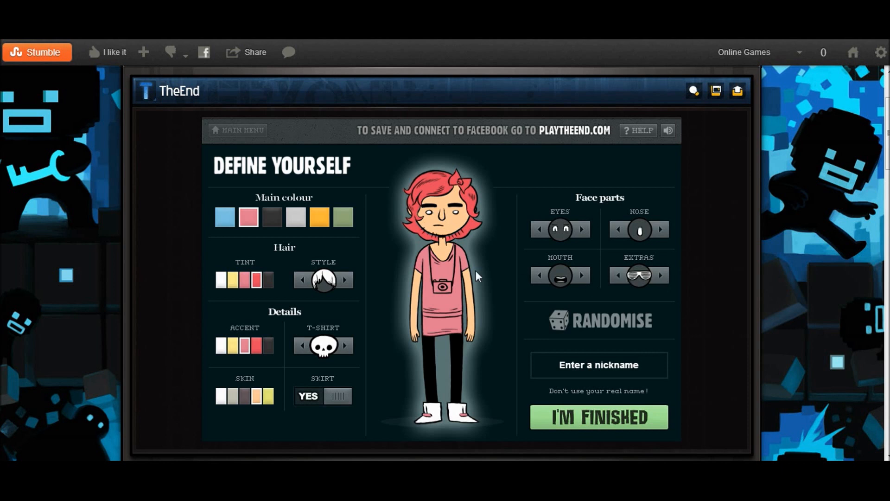
# - Choose a swept-fringe hairstyle, remove the skirt and make the main colour orange
pyautogui.click(344, 280)
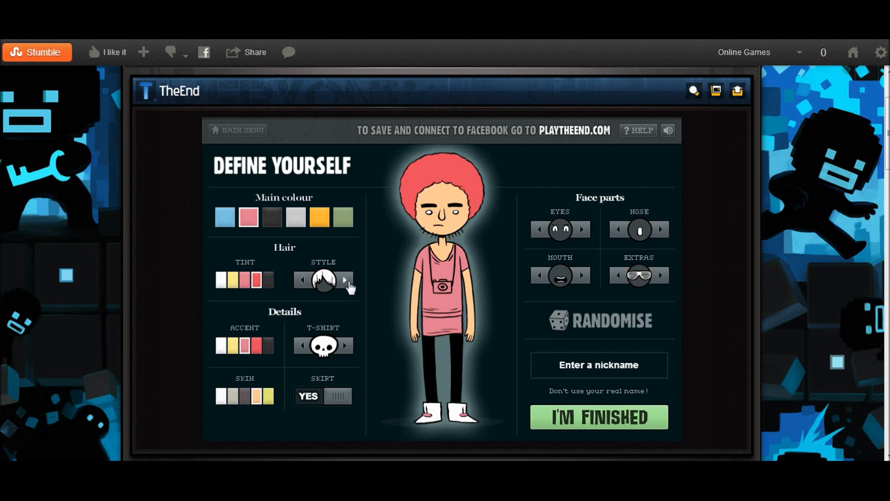
pyautogui.click(345, 279)
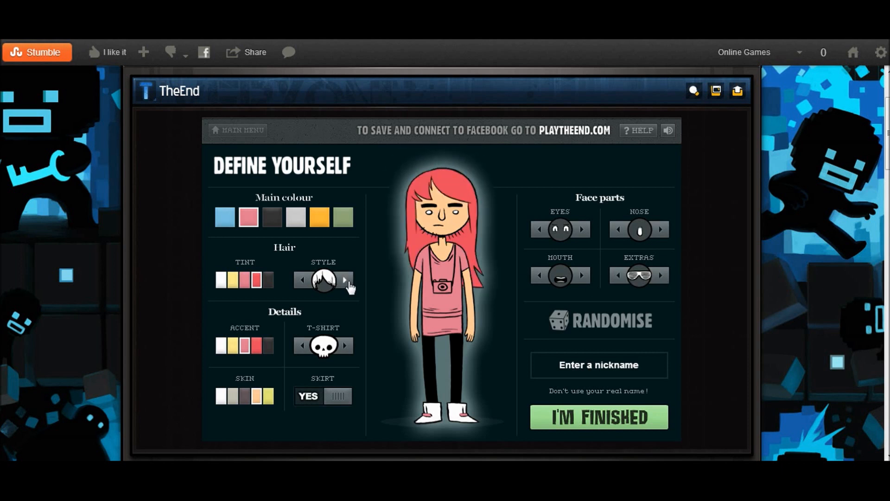
pyautogui.click(345, 280)
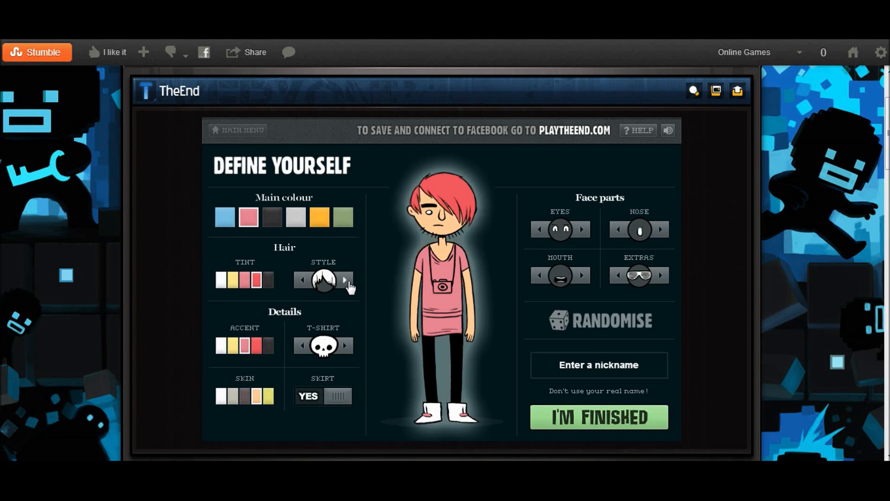
pyautogui.moveTo(351, 351)
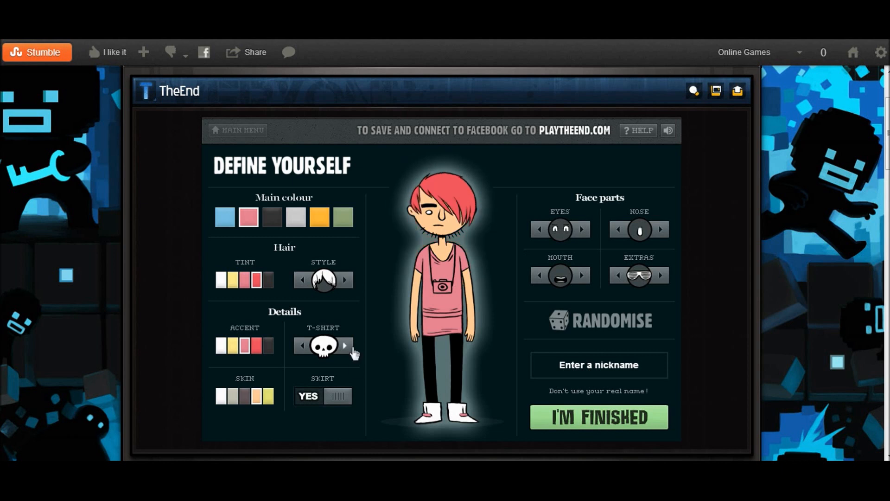
pyautogui.click(323, 395)
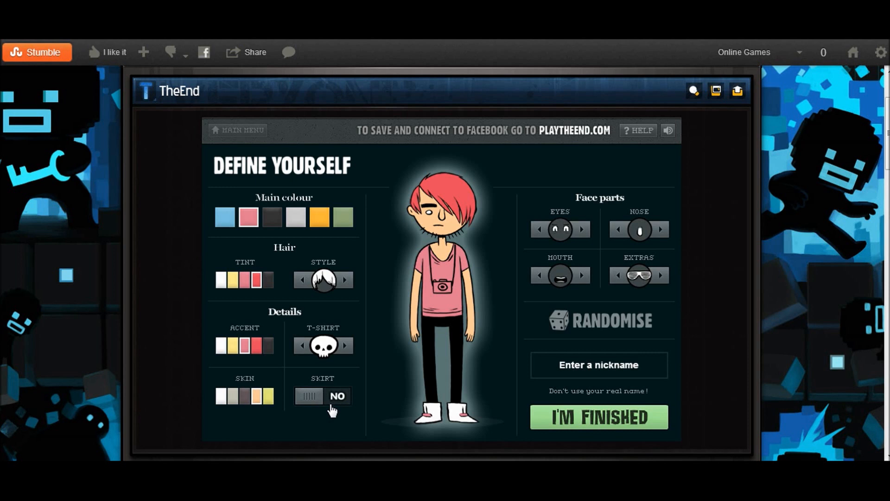
pyautogui.moveTo(312, 338)
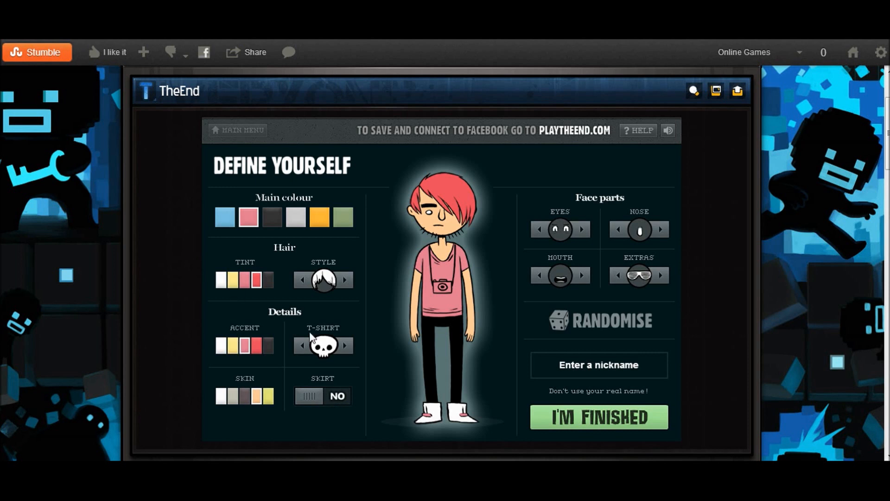
pyautogui.click(318, 217)
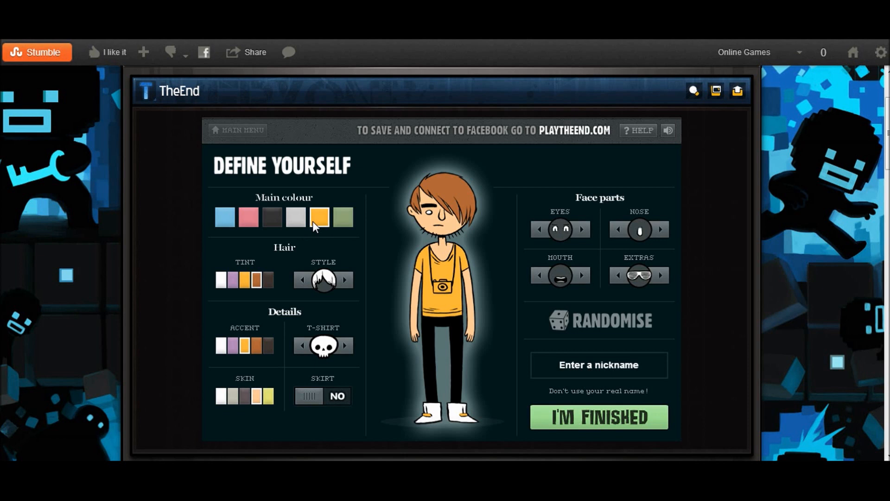
# - Enter the nickname 'Mike Rotch' and finish creating the character
pyautogui.click(597, 364)
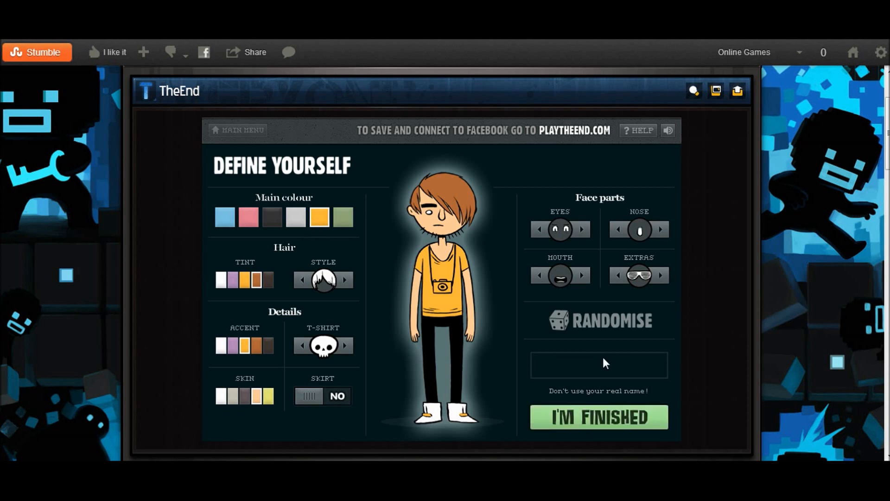
pyautogui.click(598, 364)
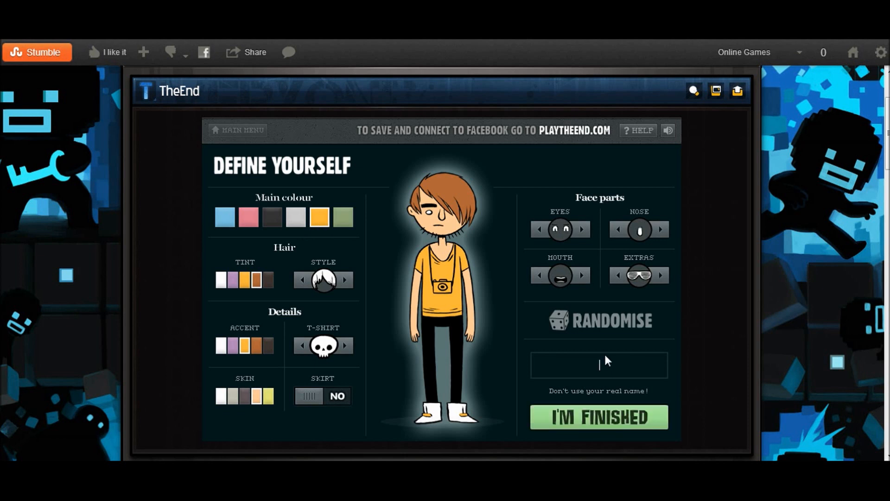
pyautogui.write('Mike')
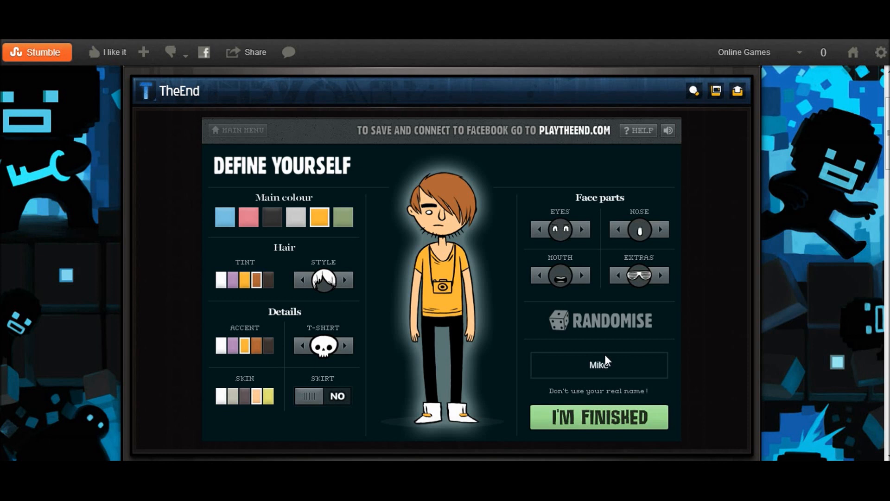
pyautogui.write('Rotch')
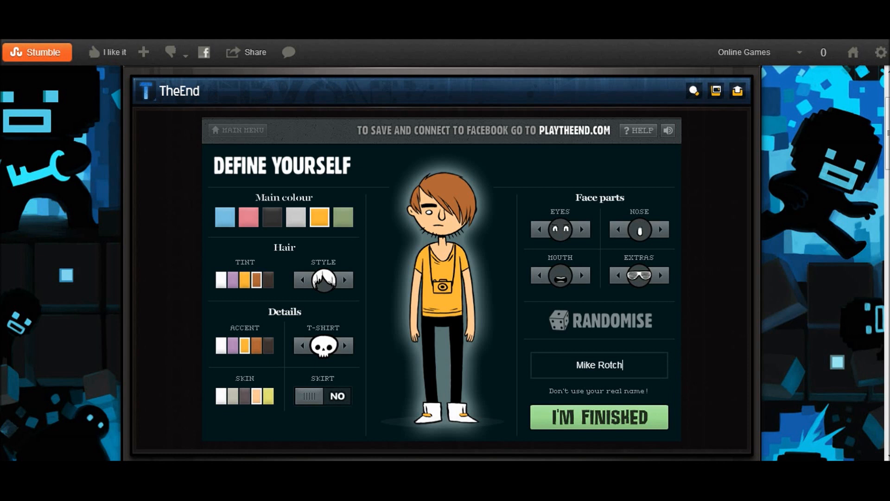
pyautogui.click(598, 417)
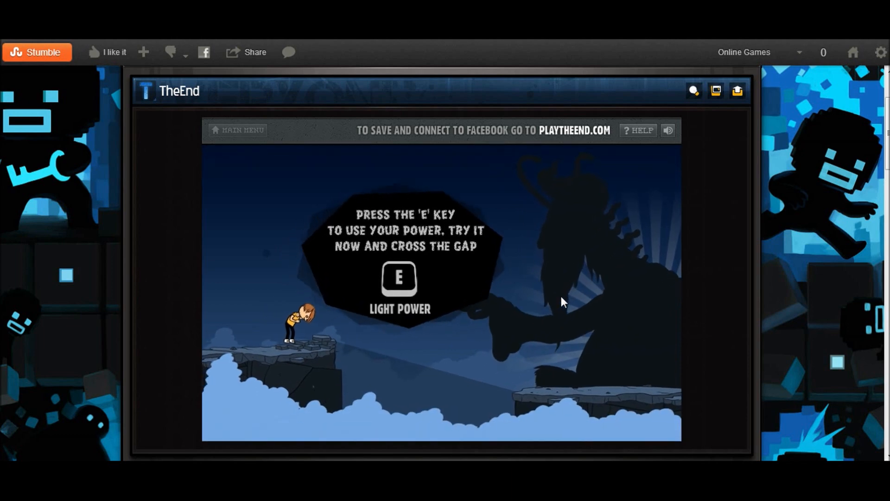
# - Use the Light Power (E) to reveal the path and cross the gap in the intro level
pyautogui.press('e')
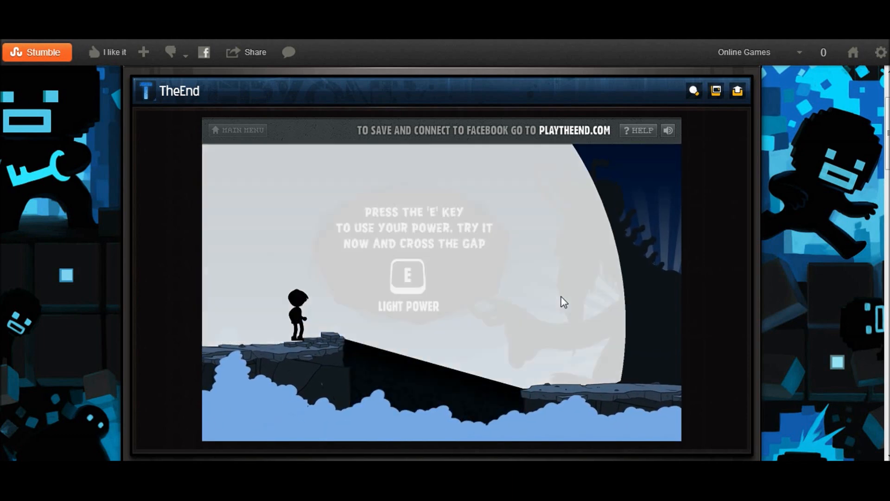
pyautogui.press('e')
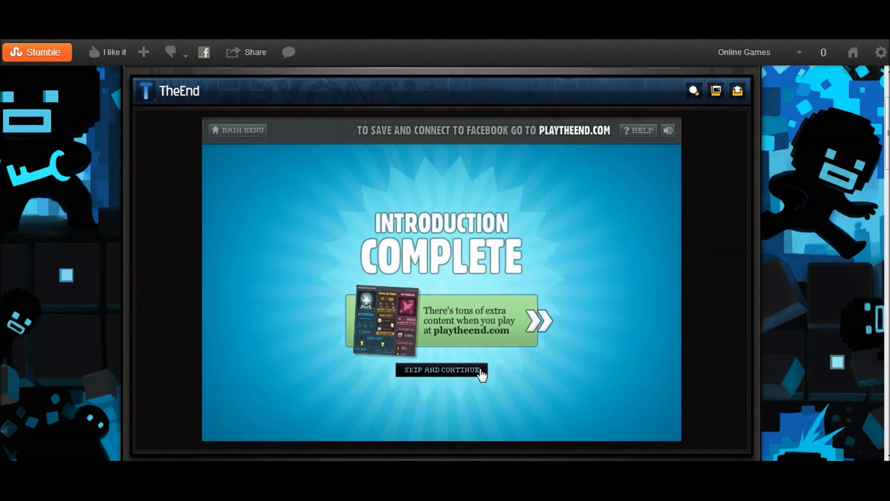
# - Skip the promo, enter the red Body World door and run right through its level to the boss
pyautogui.click(440, 370)
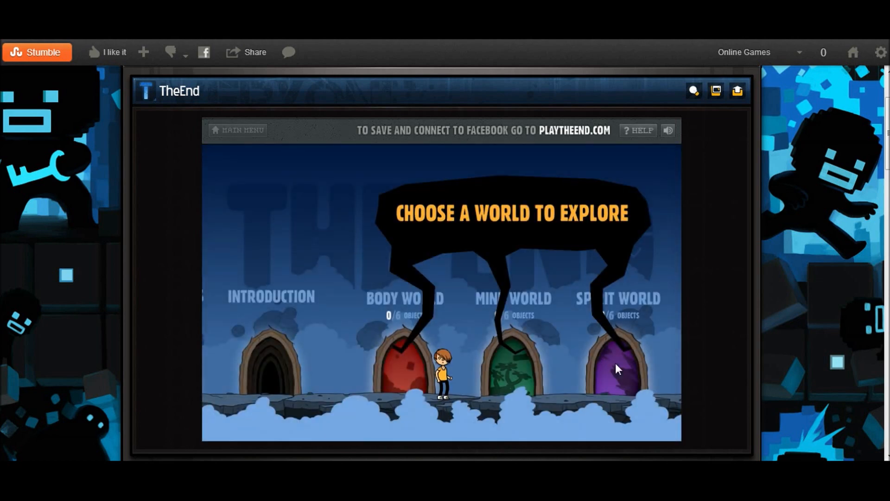
pyautogui.click(404, 369)
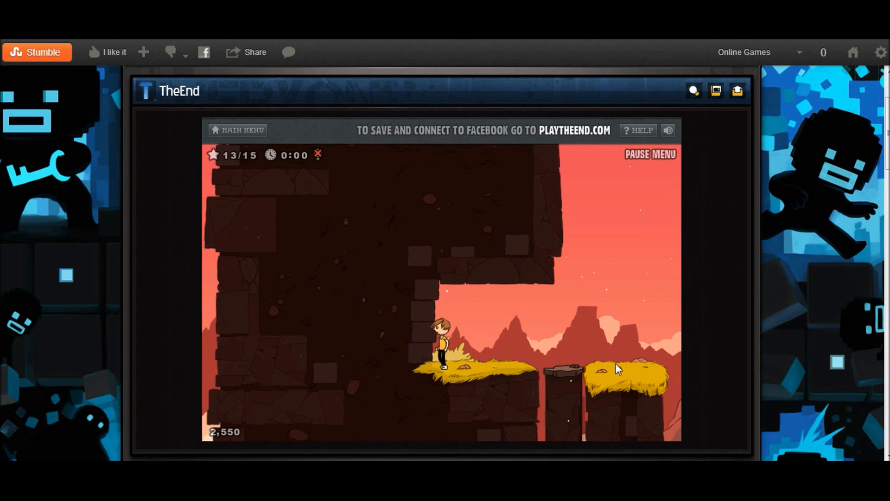
pyautogui.press('right')
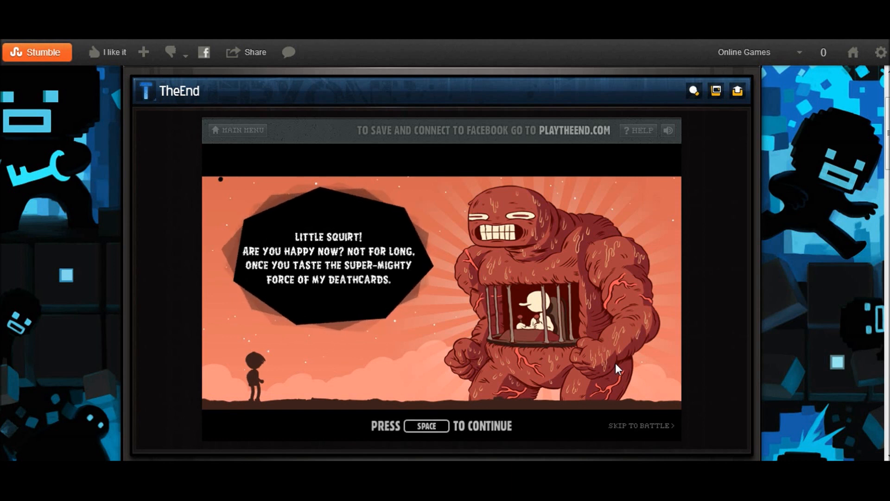
# - Advance through the giant monster's taunts to reach the battle tutorial
pyautogui.press('space')
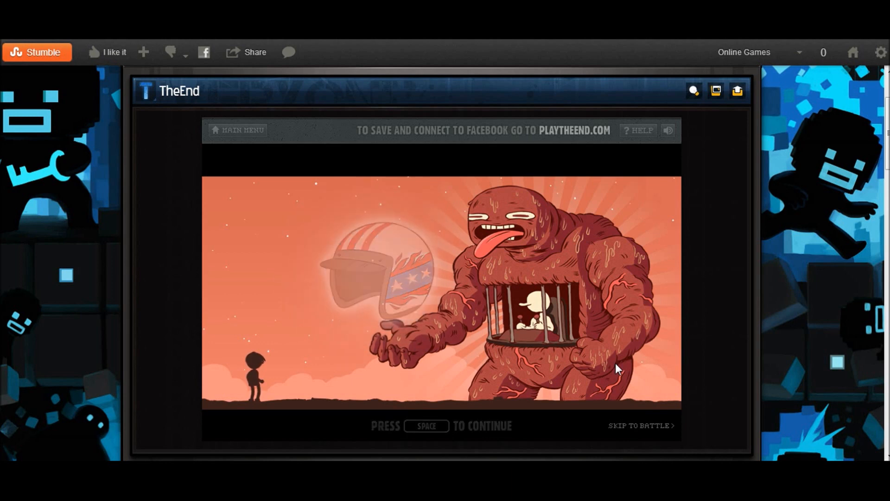
pyautogui.press('space')
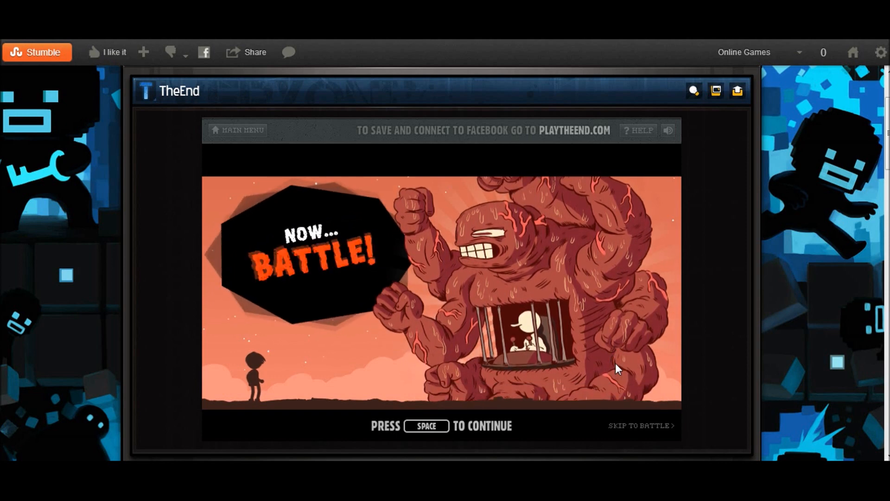
pyautogui.press('space')
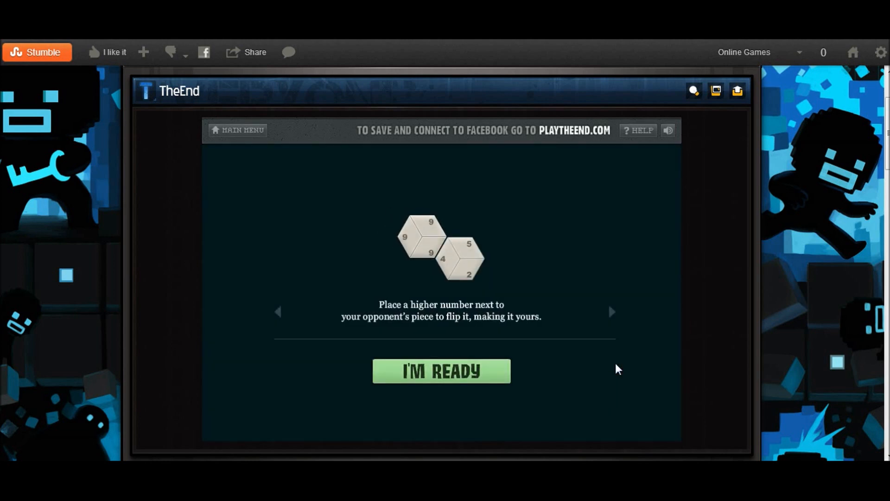
# - Read the battle tip, start the hex battle and end turns until the Daredevil's Helmet is won
pyautogui.click(612, 312)
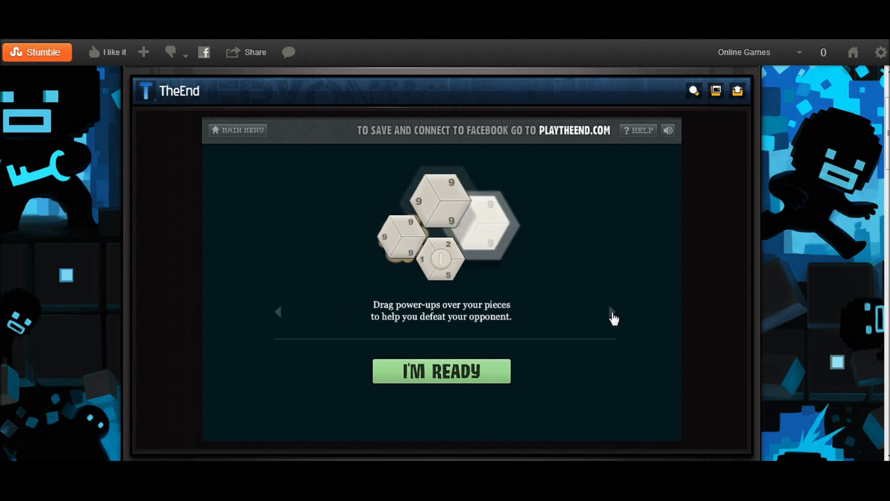
pyautogui.click(441, 371)
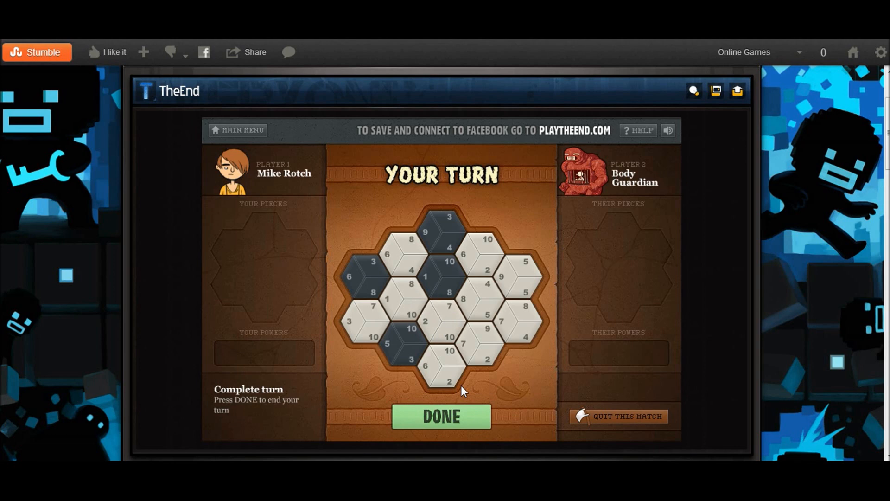
pyautogui.click(441, 417)
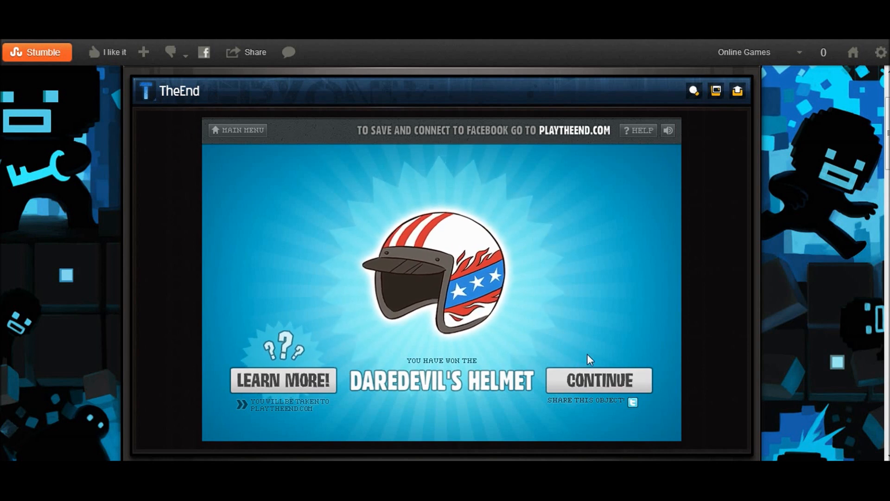
# - Stumble to House Flip, buy 94034 Leaf Meadow, then stumble on to El Emigrante
pyautogui.click(598, 380)
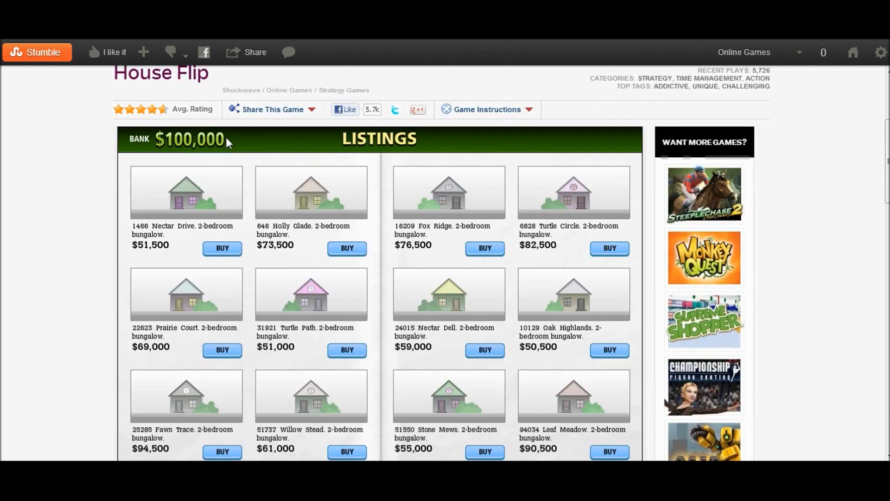
pyautogui.scroll(-3)
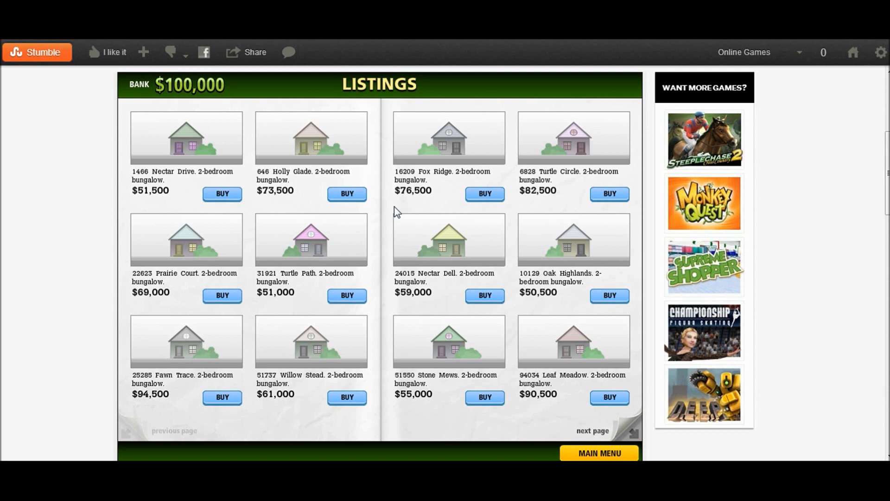
pyautogui.moveTo(451, 392)
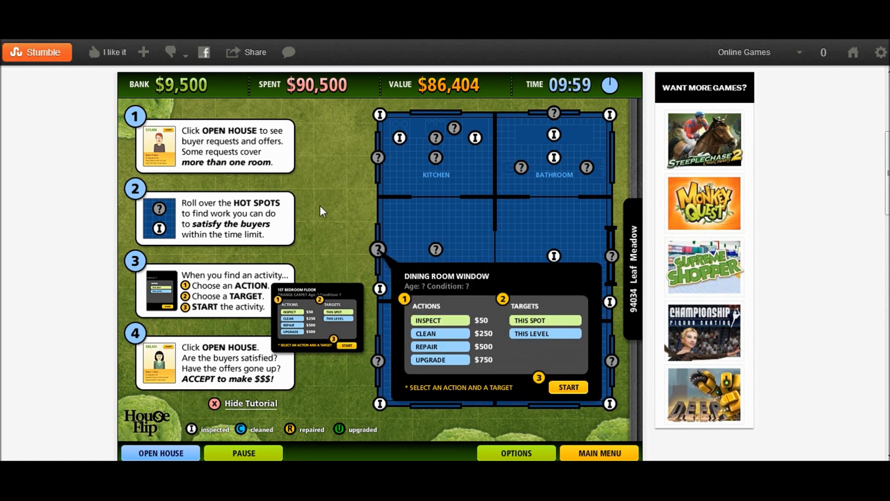
pyautogui.moveTo(455, 294)
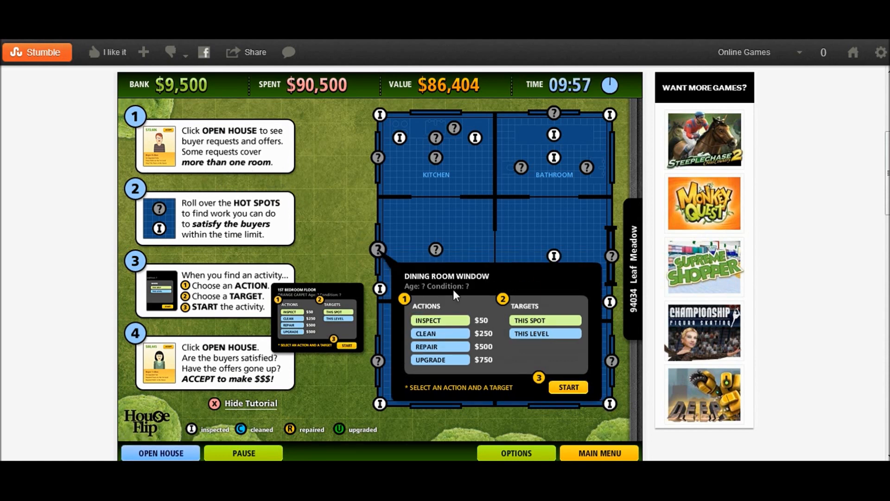
pyautogui.moveTo(527, 366)
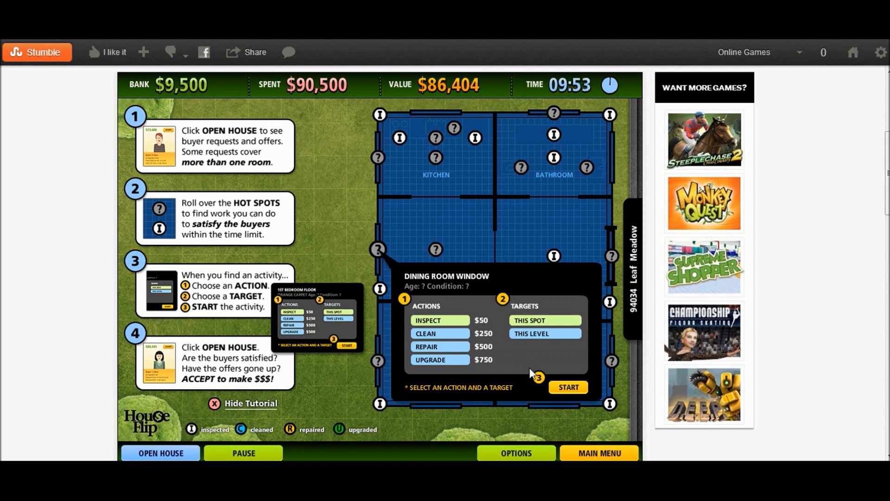
pyautogui.moveTo(84, 90)
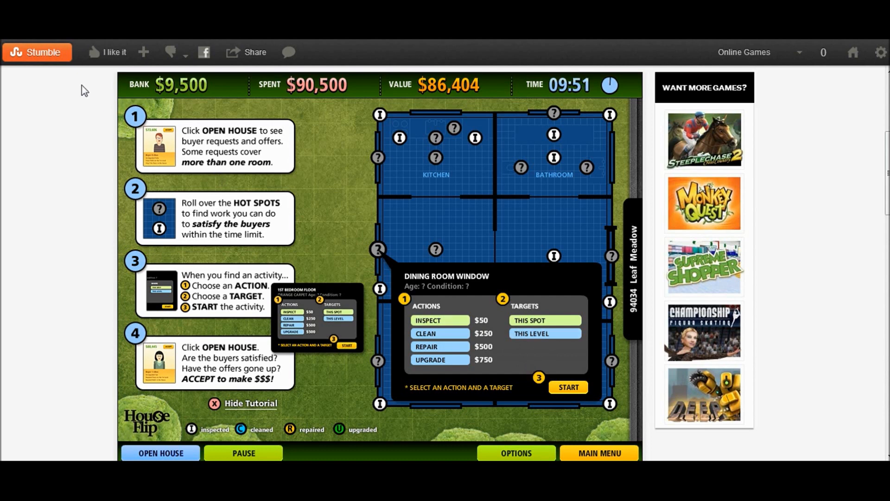
pyautogui.click(37, 52)
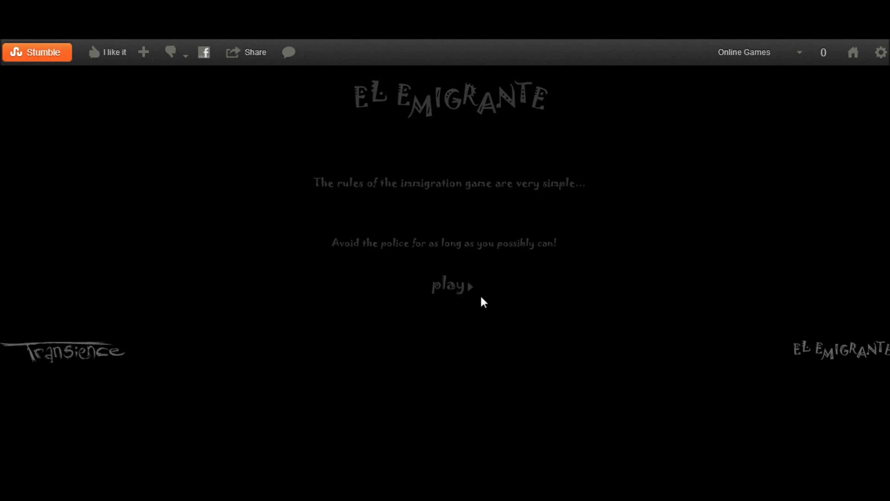
# - Play an El Emigrante round to Game Over at 442, then stumble to the next game
pyautogui.click(447, 285)
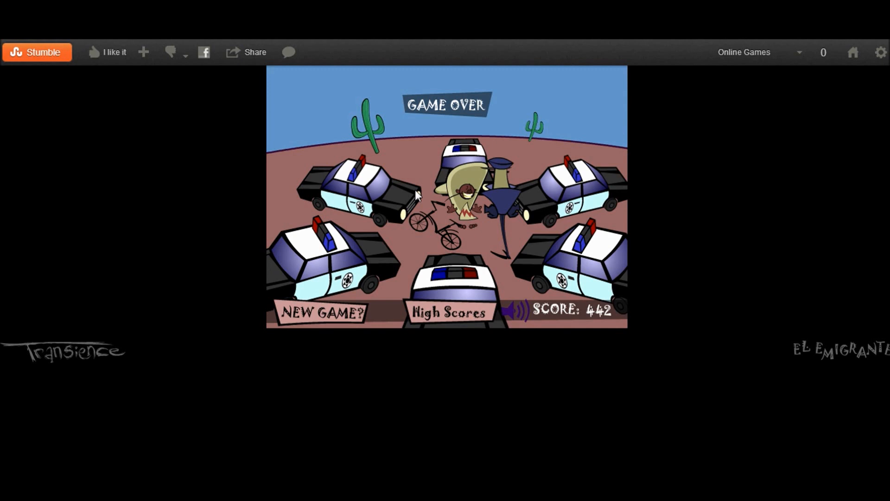
pyautogui.click(37, 52)
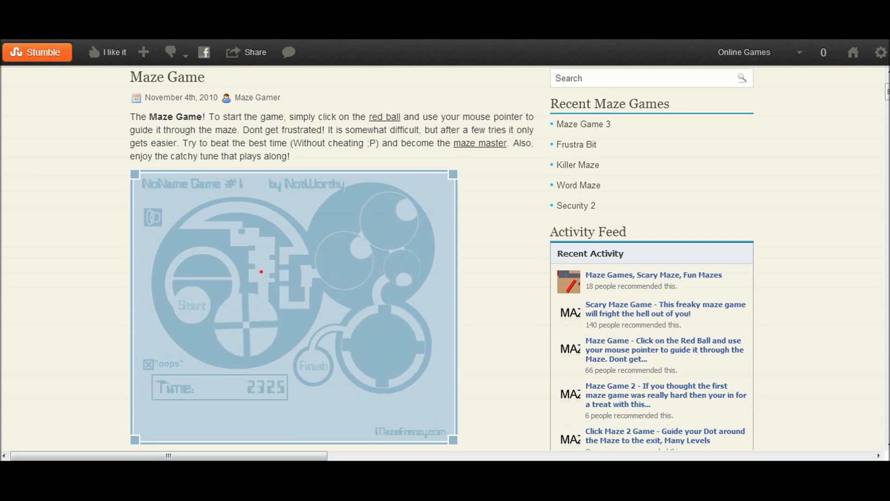
pyautogui.moveTo(284, 255)
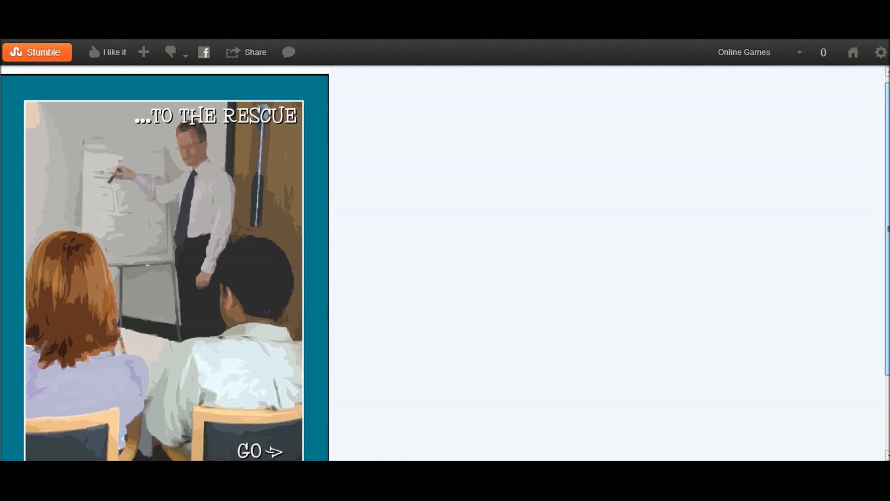
# - Advance past the '...To the Rescue' first intro scene toward its play screen
pyautogui.scroll(3)
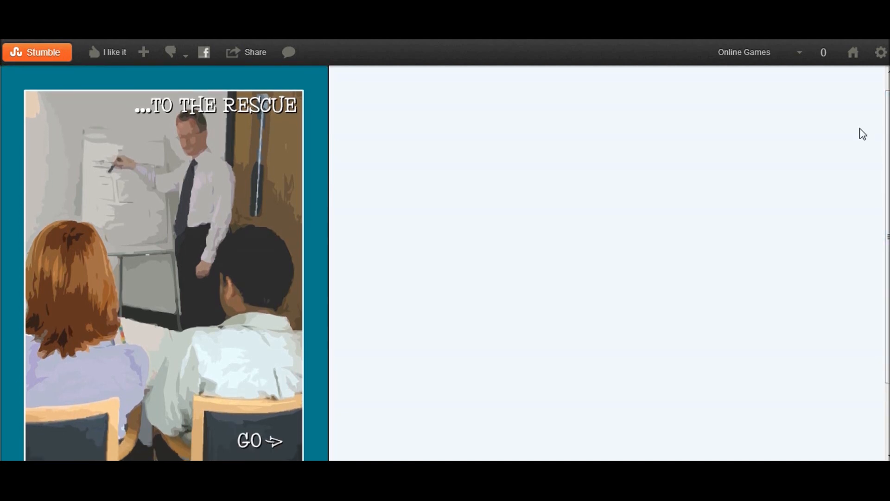
pyautogui.click(259, 441)
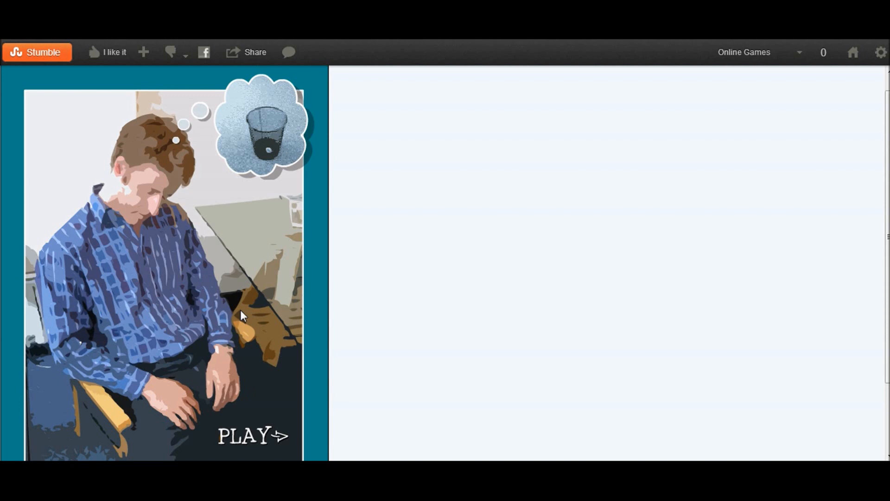
pyautogui.moveTo(253, 437)
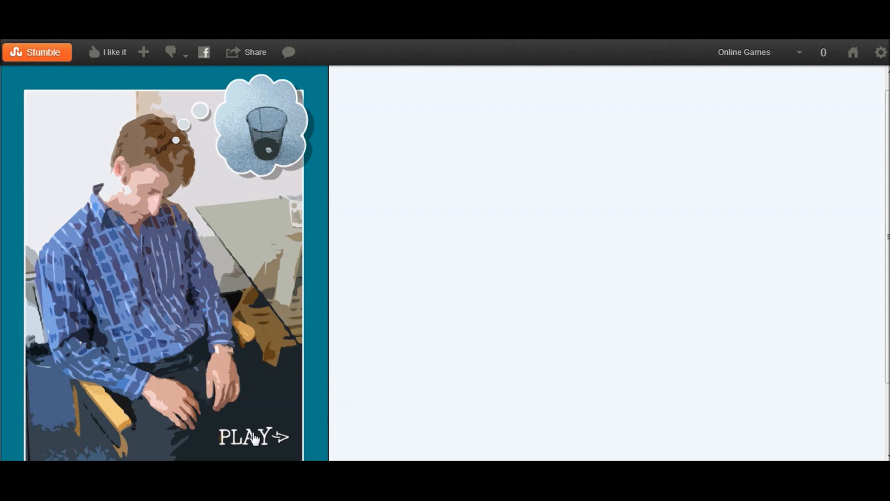
# - Start the paper-toss game and throw the first paper balls toward the bin
pyautogui.click(252, 437)
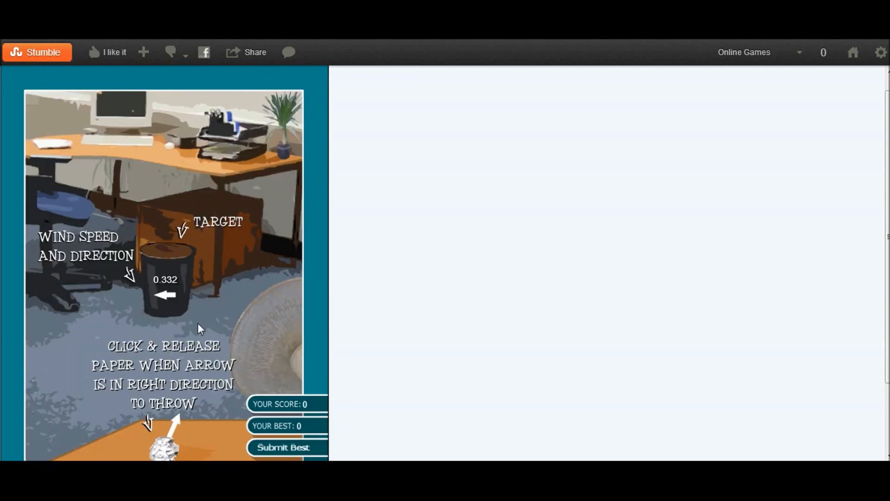
pyautogui.moveTo(167, 451)
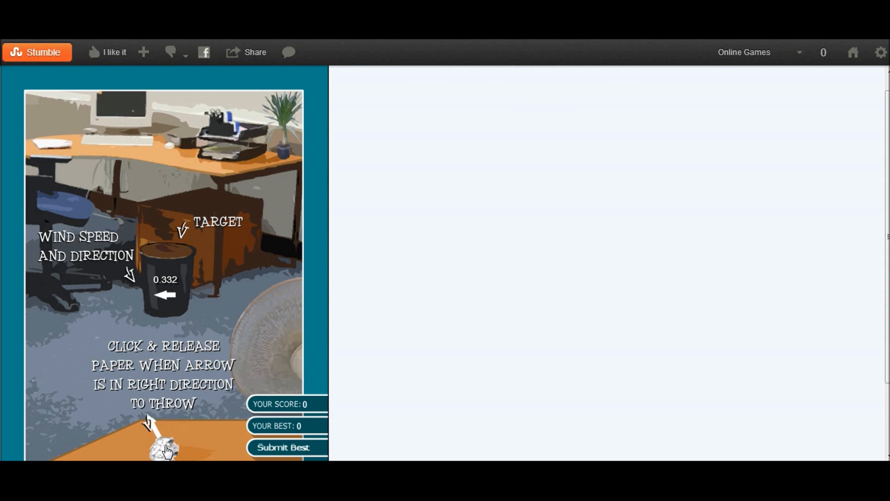
pyautogui.click(162, 448)
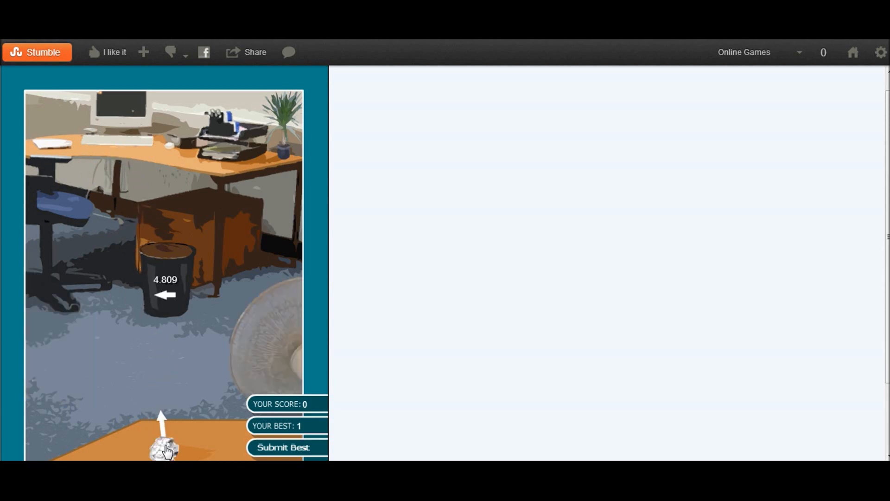
pyautogui.click(164, 448)
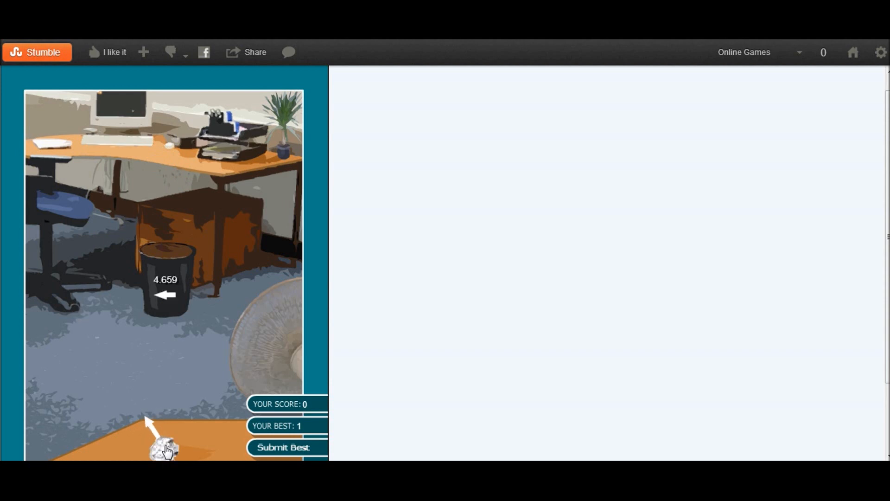
pyautogui.click(163, 450)
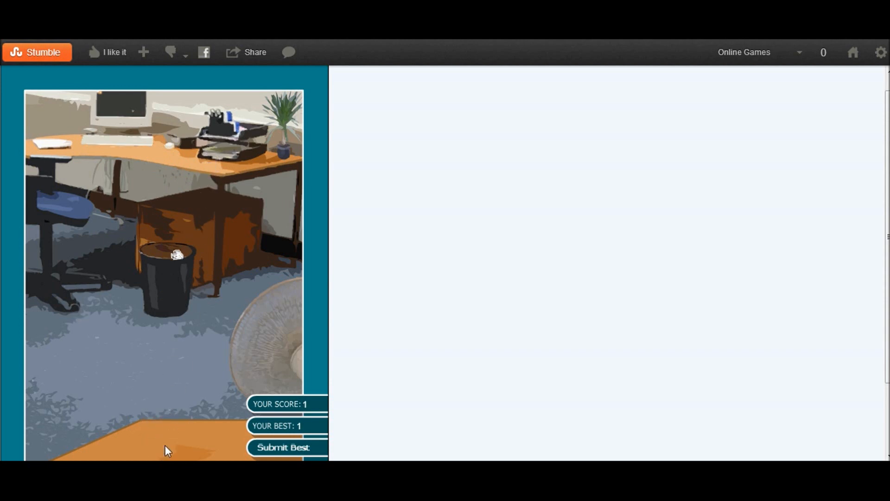
# - Toss more balls to reach a best score of 2, then stumble to the next game
pyautogui.click(165, 448)
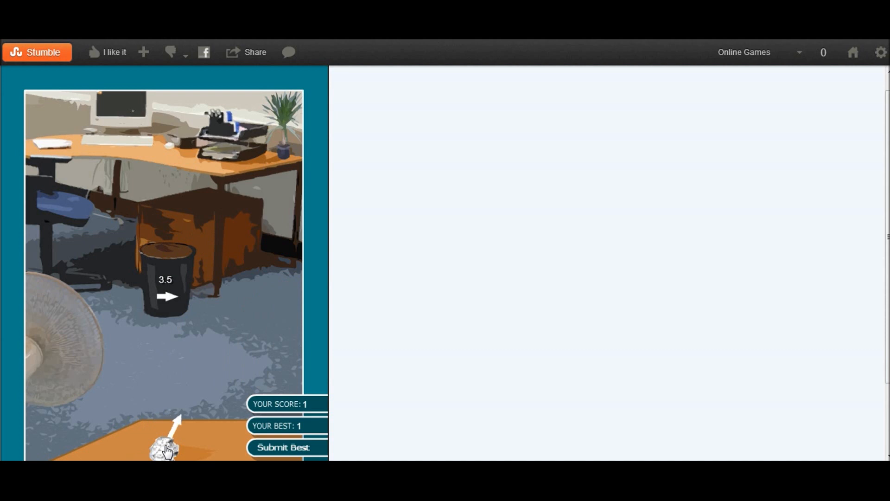
pyautogui.click(165, 449)
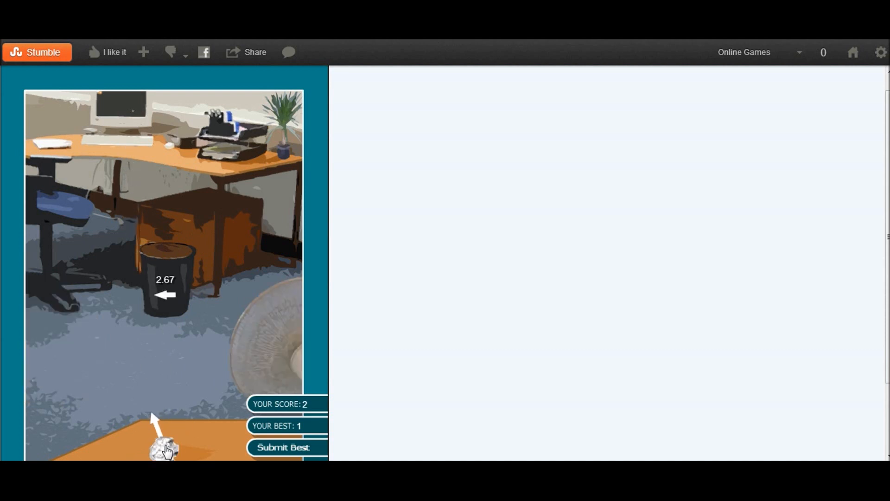
pyautogui.click(165, 449)
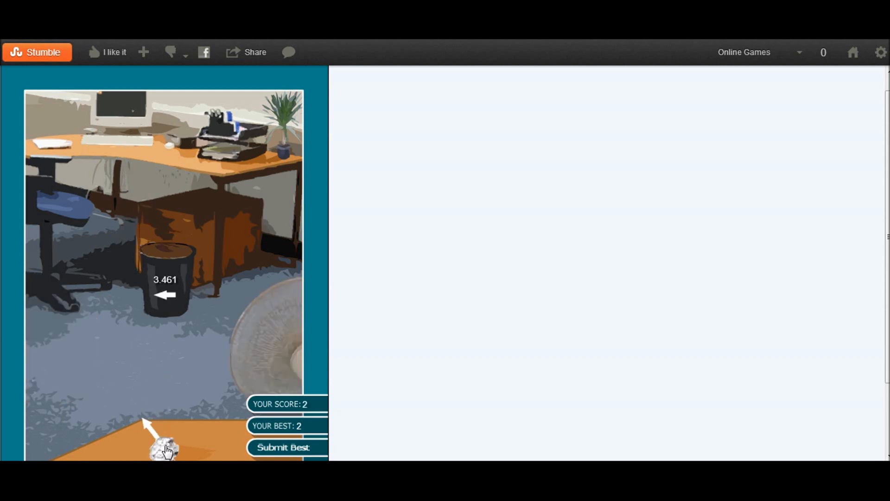
pyautogui.click(164, 449)
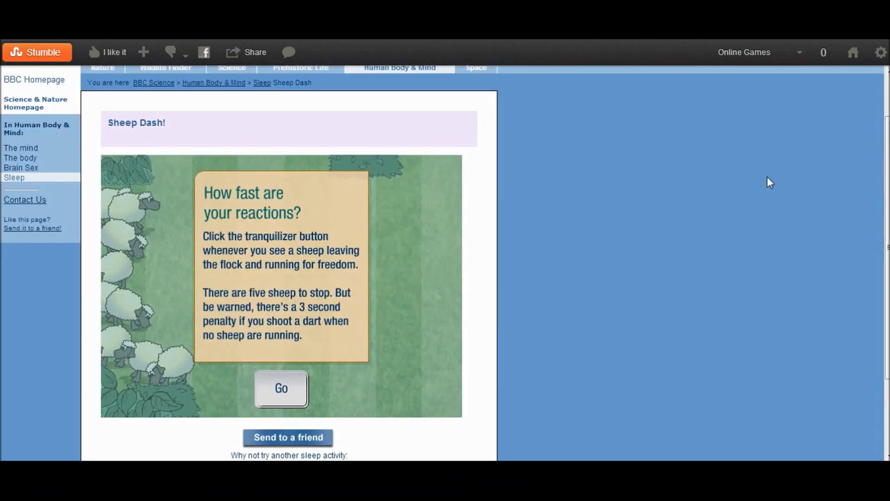
# - Play a Sheep Dash round, darting sheep after an early-shot penalty, averaging 1.4 seconds
pyautogui.click(281, 388)
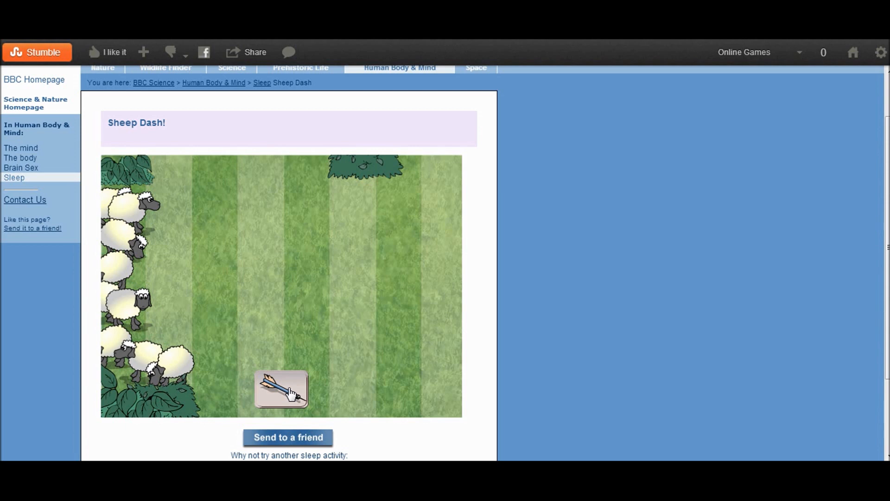
pyautogui.click(281, 389)
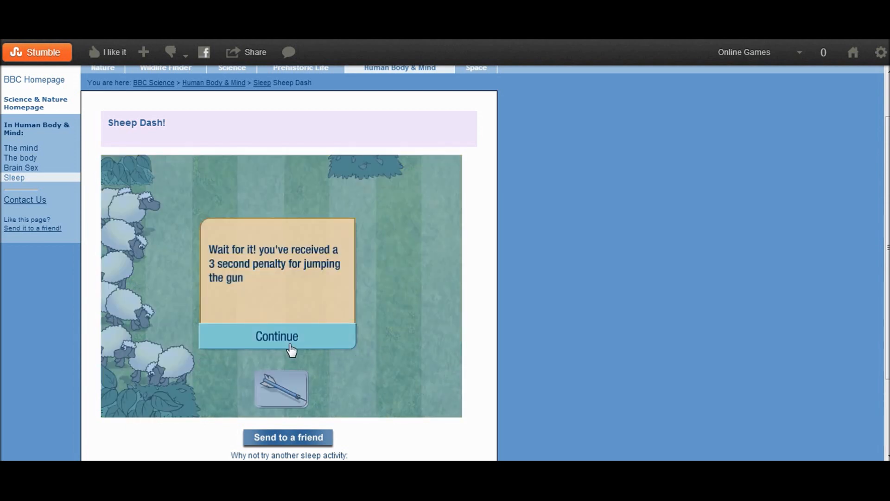
pyautogui.click(277, 336)
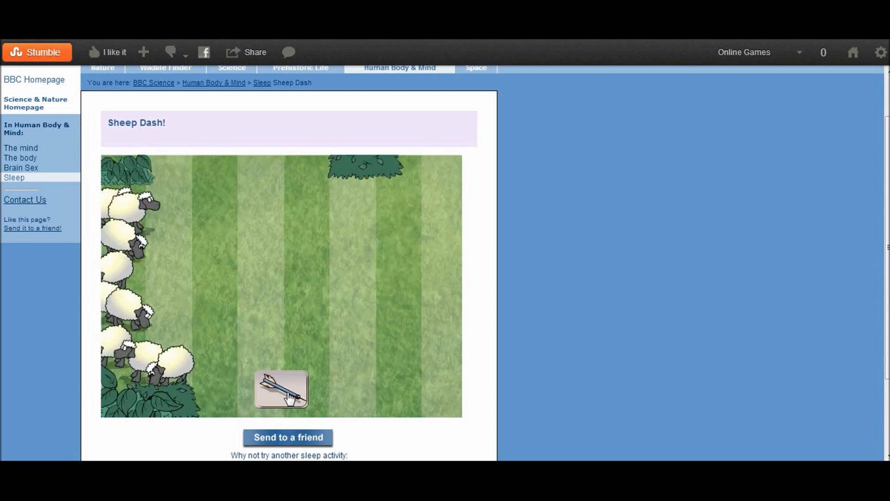
pyautogui.click(289, 394)
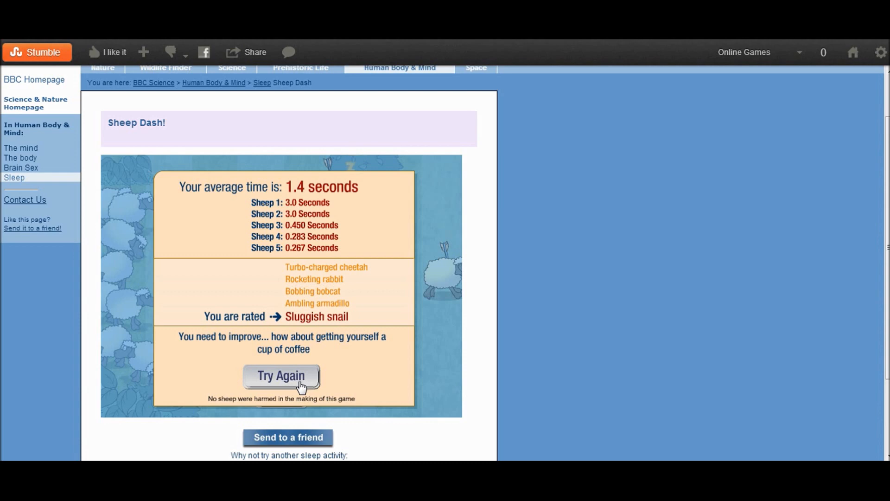
# - Choose Try Again and start a second Sheep Dash round
pyautogui.click(280, 376)
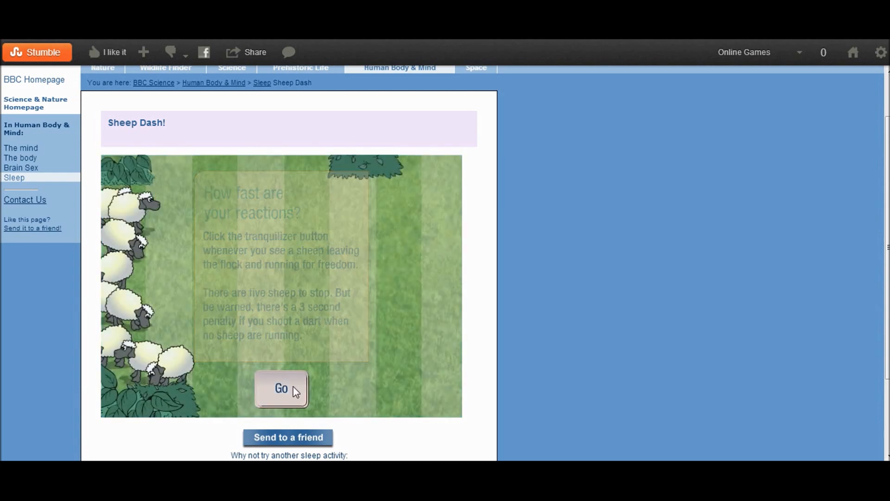
pyautogui.click(281, 388)
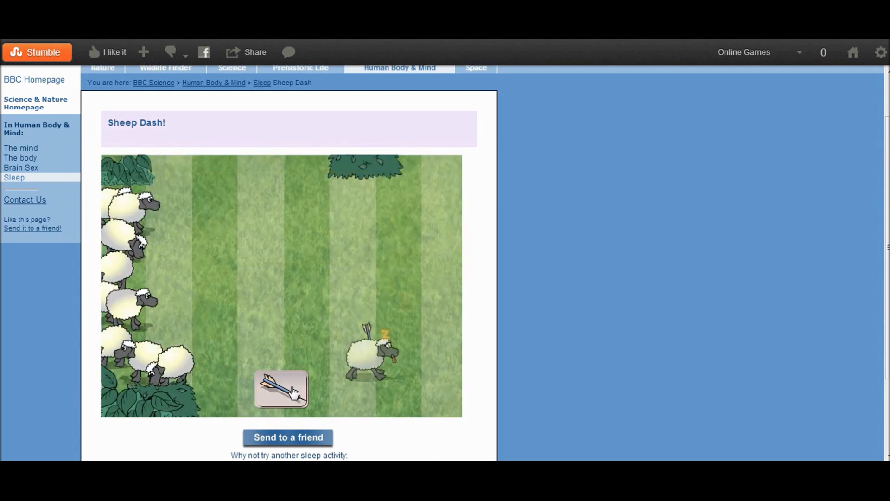